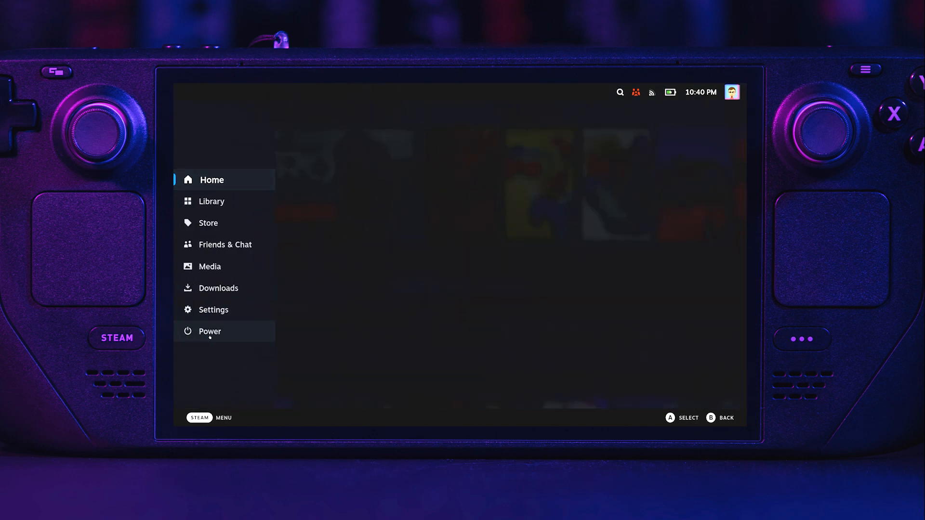
# Step: Switch the Steam Deck from Gaming Mode to Desktop Mode via the Power menu
pyautogui.click(209, 330)
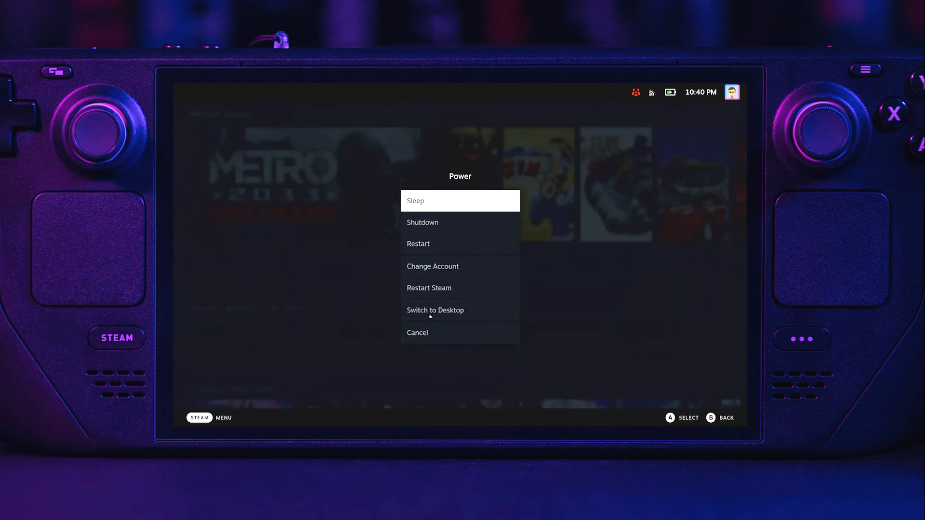
pyautogui.click(435, 309)
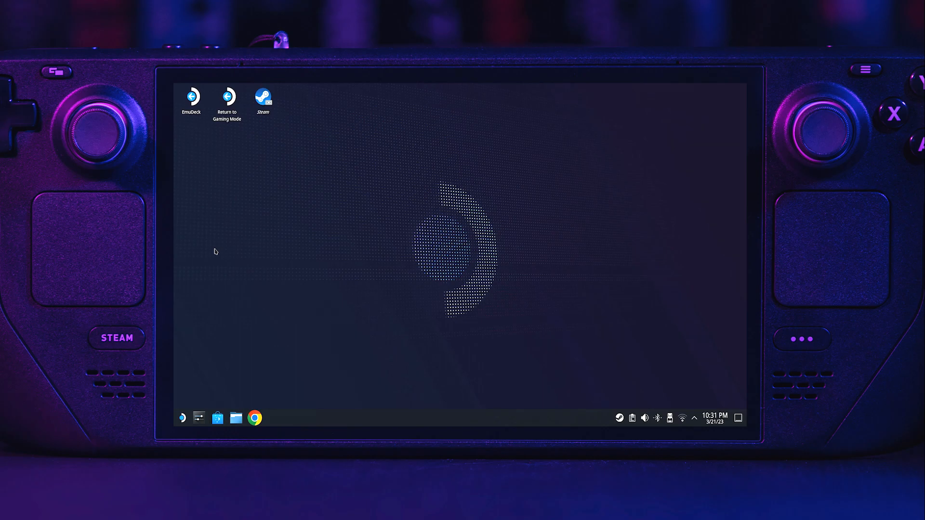
pyautogui.moveTo(184, 408)
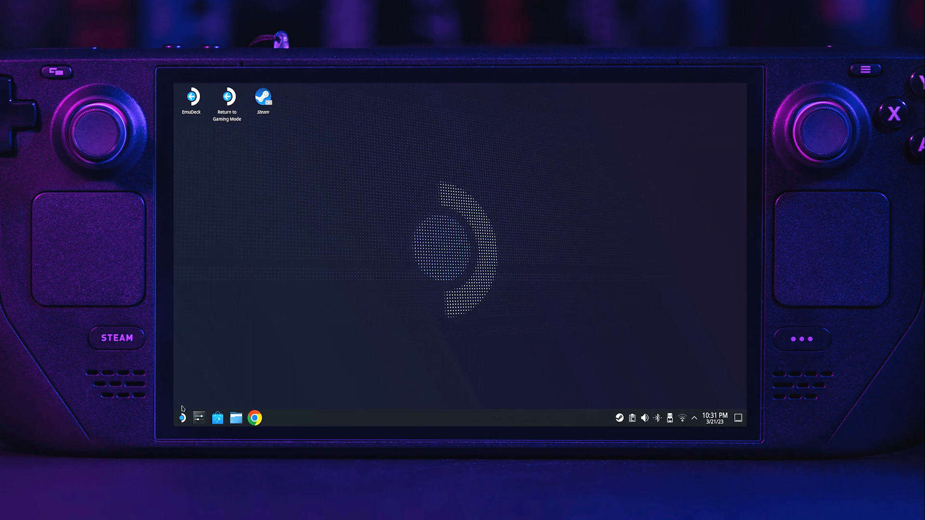
# Step: Search the application launcher for 'cemu' to find the Cemu EmuDeck entry
pyautogui.click(182, 417)
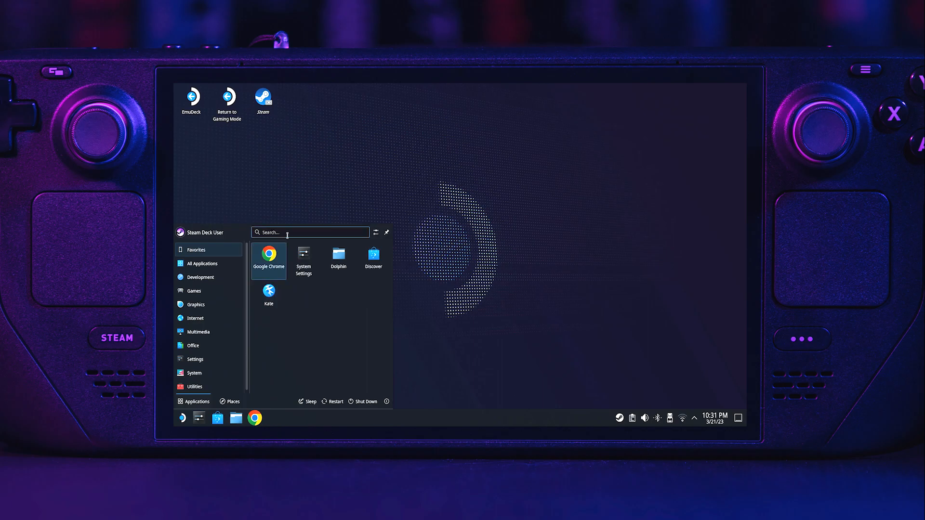
pyautogui.write('ce')
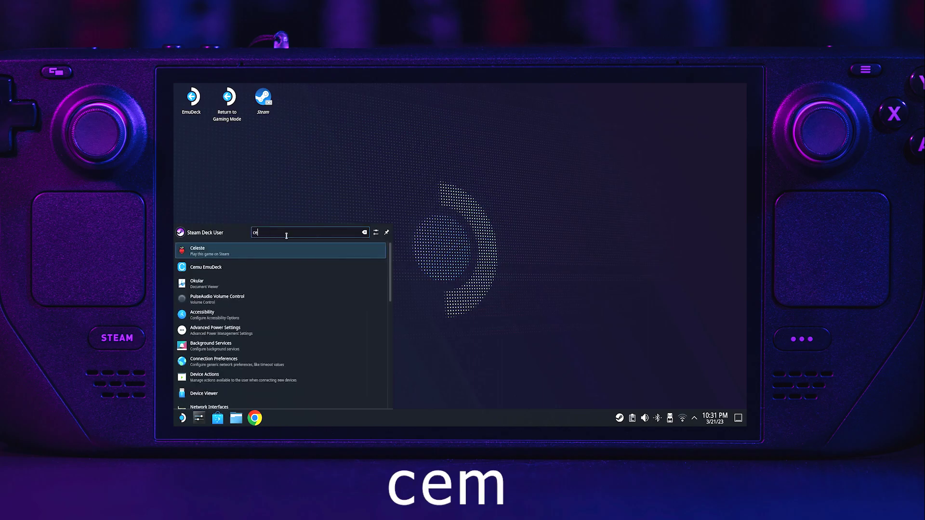
pyautogui.write('mu')
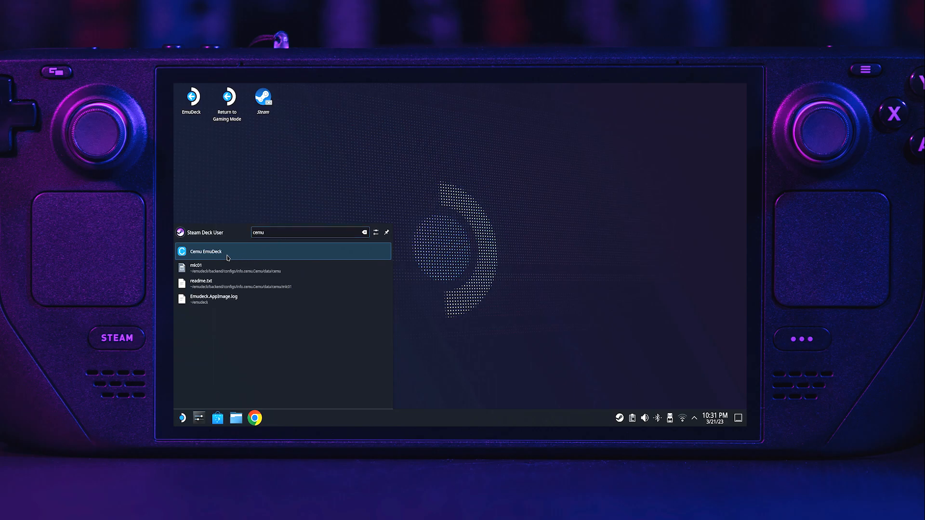
pyautogui.moveTo(224, 258)
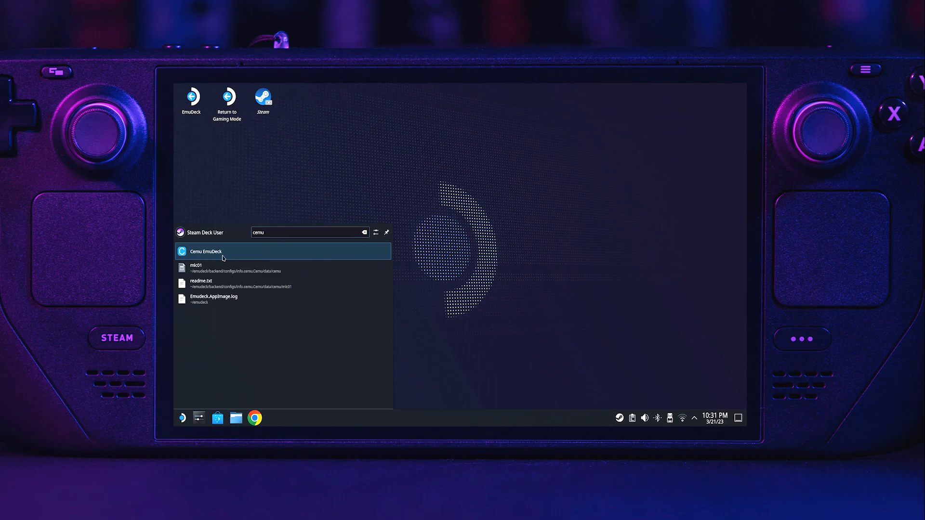
pyautogui.moveTo(231, 178)
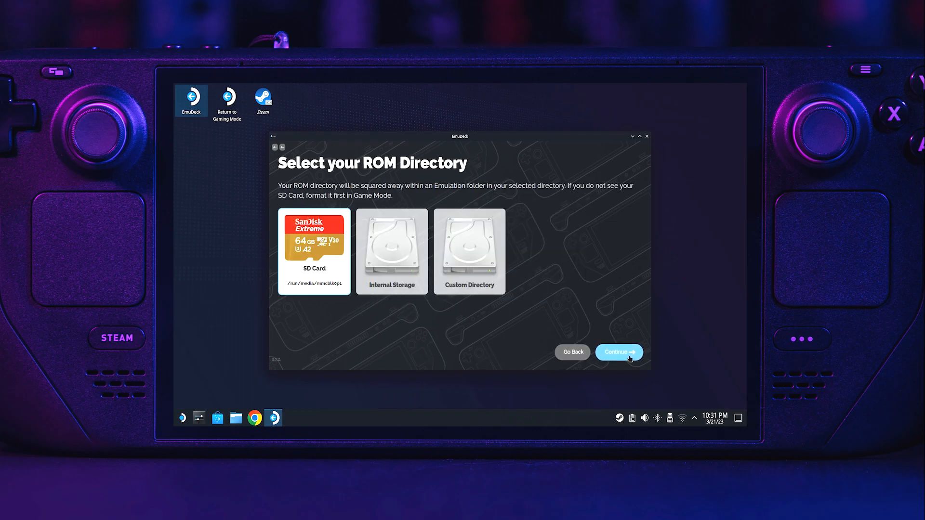
# Step: Choose the SD card as ROM location and Steam Deck as the target device
pyautogui.click(619, 352)
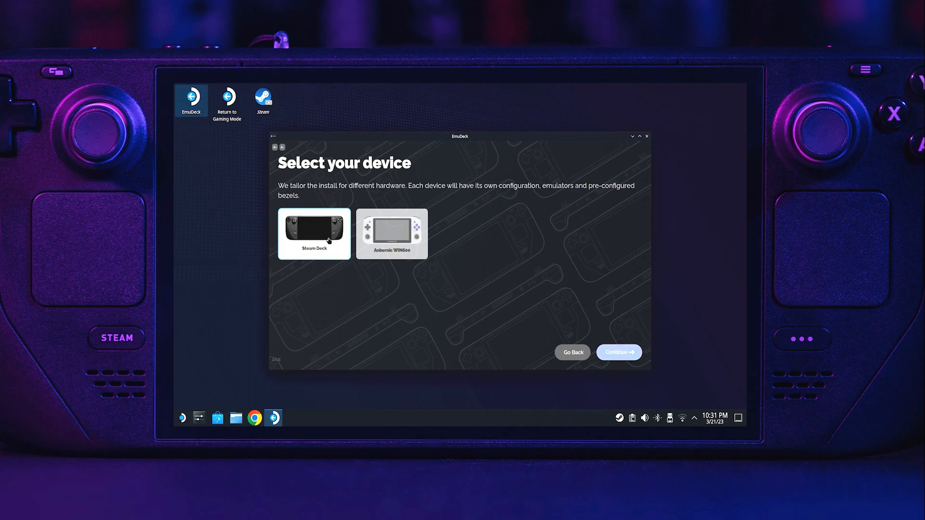
pyautogui.click(619, 353)
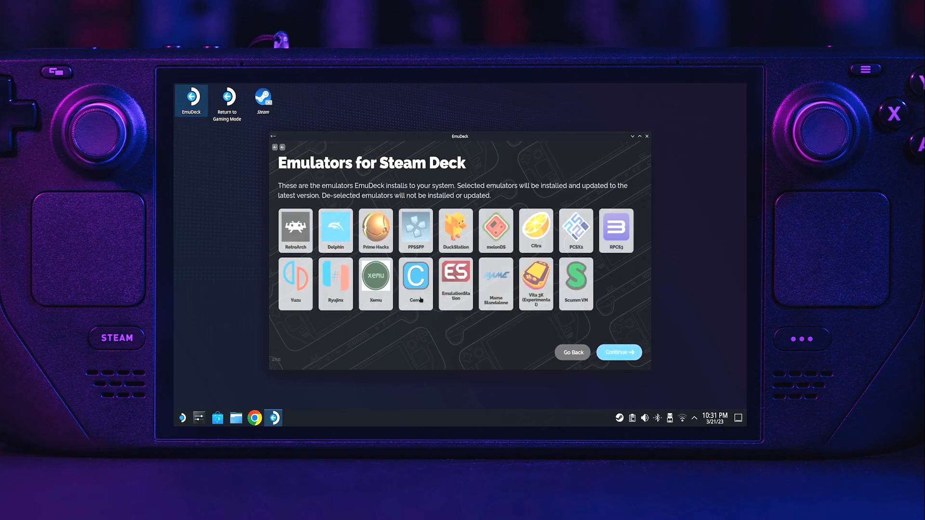
# Step: Include Cemu in both the emulator install and configuration update lists and continue
pyautogui.click(415, 283)
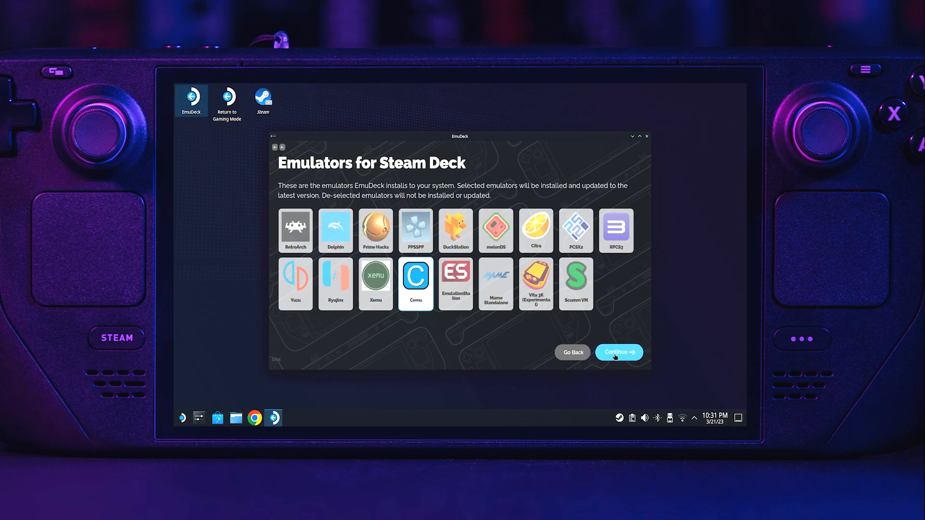
pyautogui.click(618, 353)
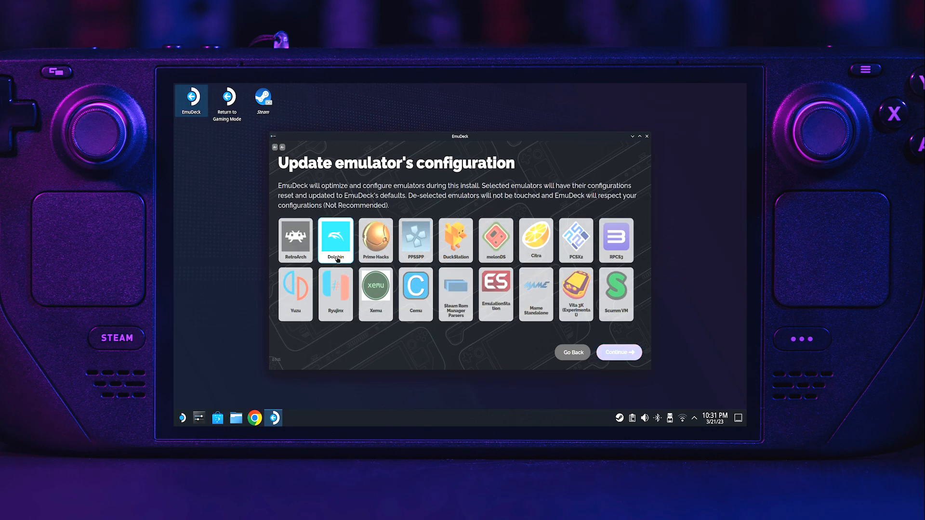
pyautogui.click(415, 293)
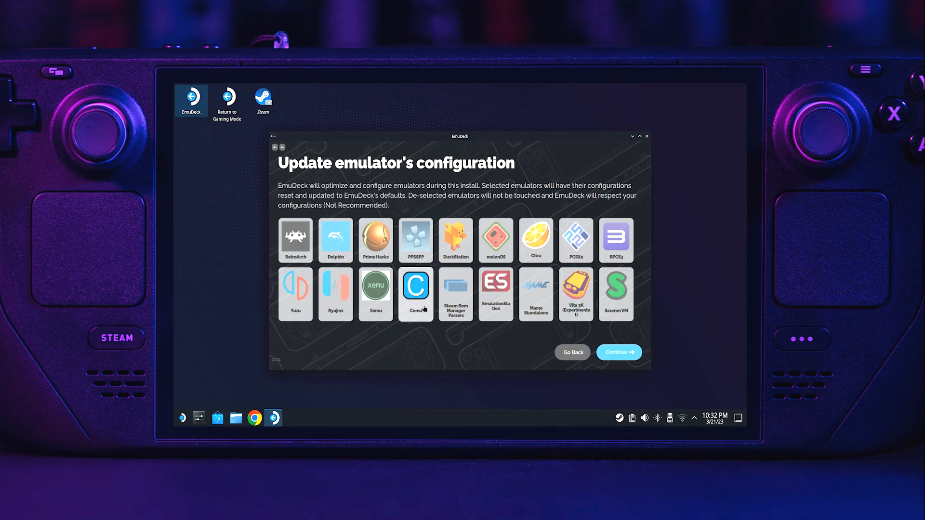
pyautogui.click(619, 353)
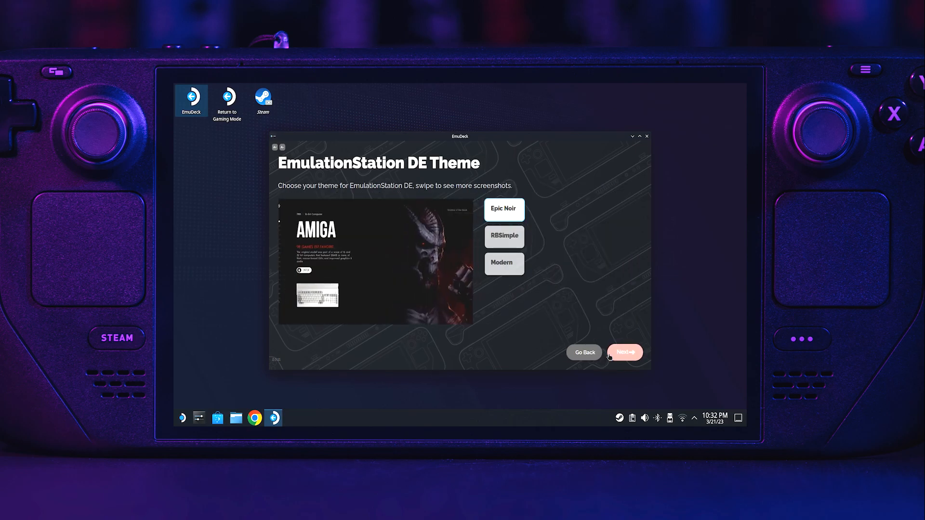
# Step: Keep the Epic Noir theme, decline homebrew games, and finish the EmuDeck setup
pyautogui.click(625, 353)
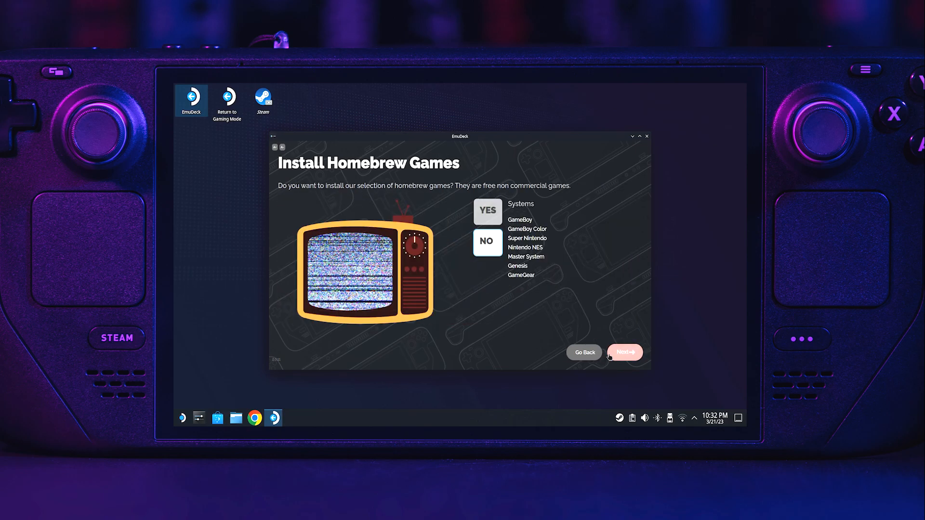
pyautogui.click(624, 353)
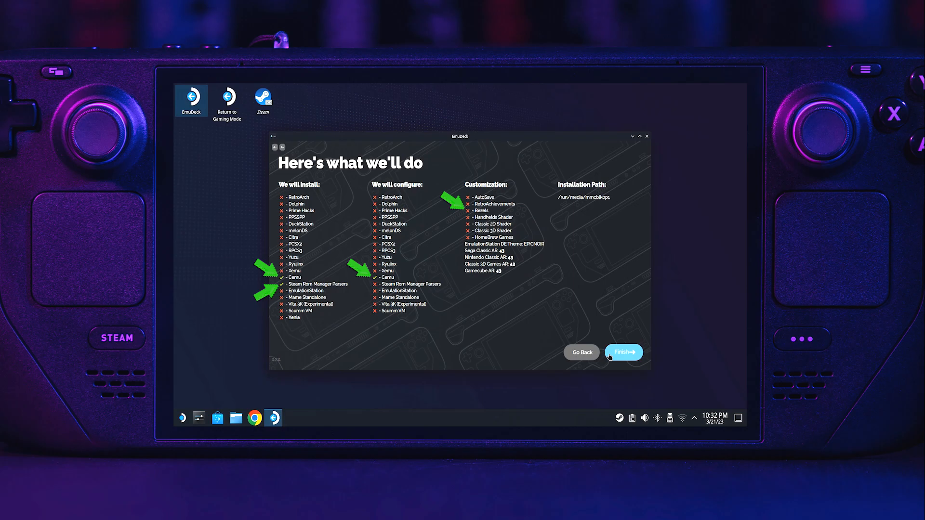
pyautogui.click(624, 352)
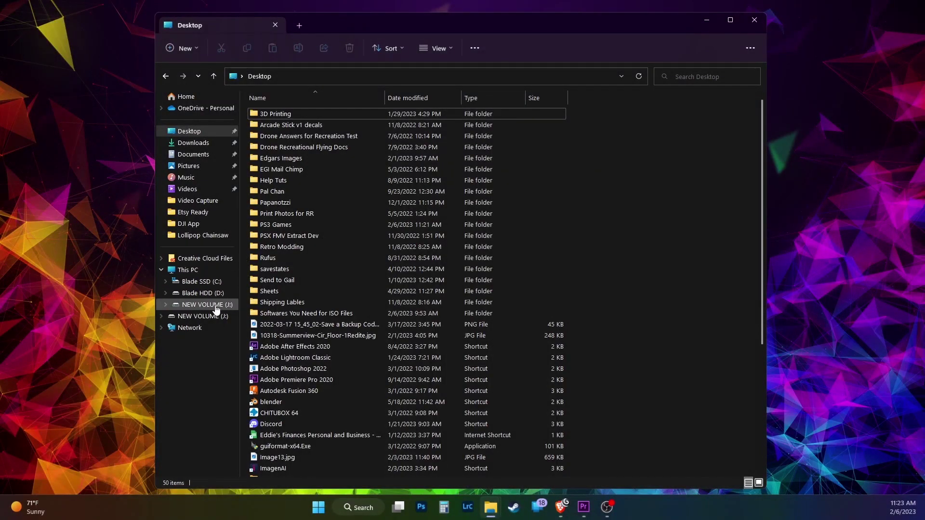
# Step: Set up formatting of NEW VOLUME (J:) with the NTFS file system
pyautogui.rightClick(201, 304)
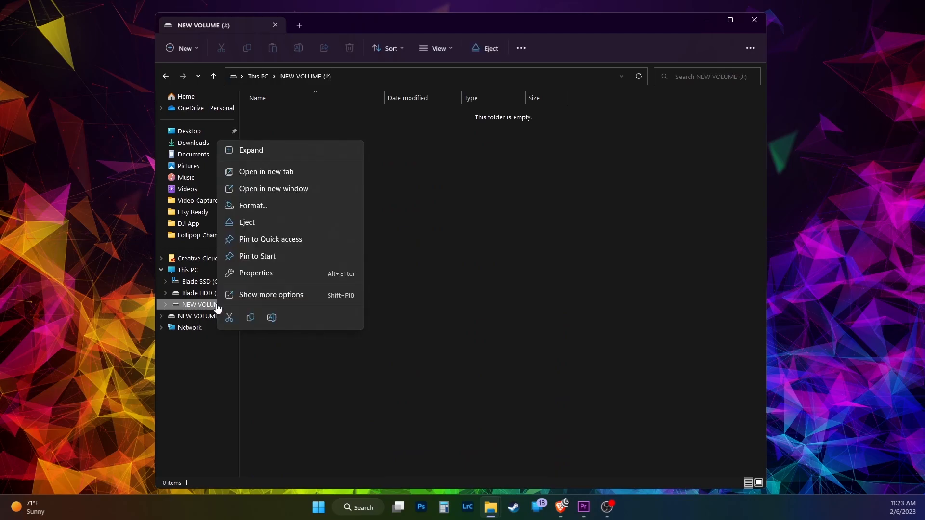
pyautogui.click(274, 210)
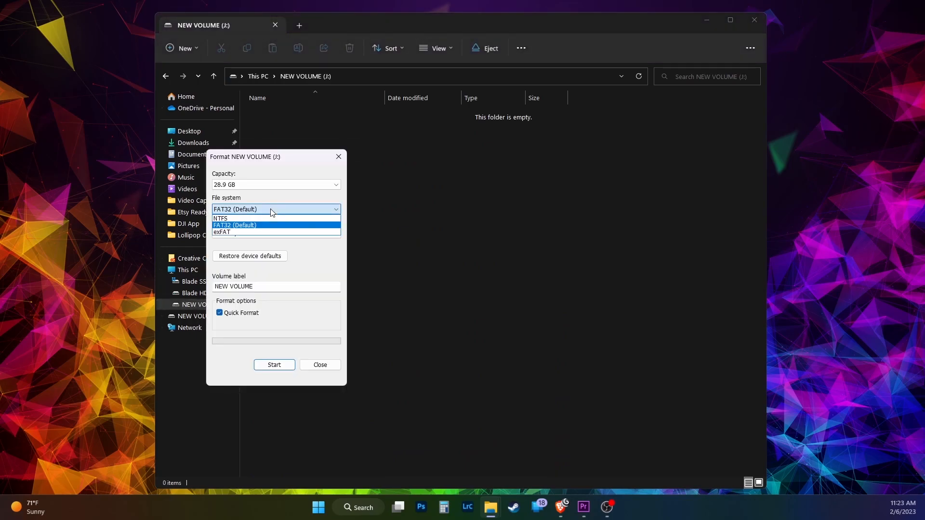
pyautogui.click(220, 219)
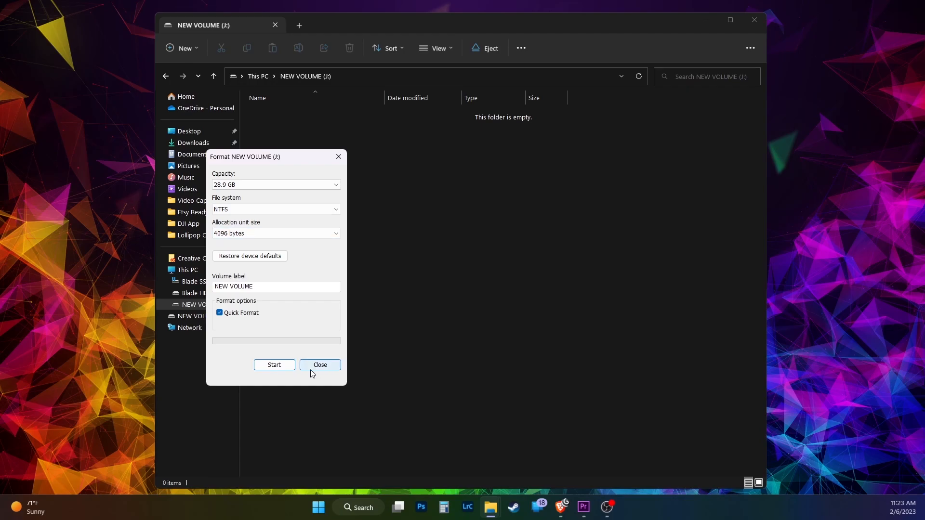
pyautogui.click(273, 364)
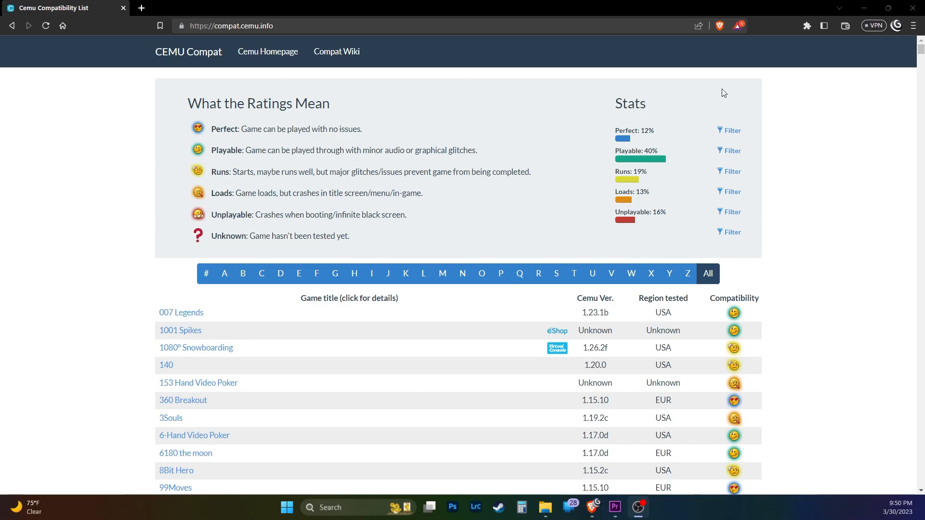
# Step: Filter the compatibility list to Perfect-rated games whose titles begin with M
pyautogui.click(732, 131)
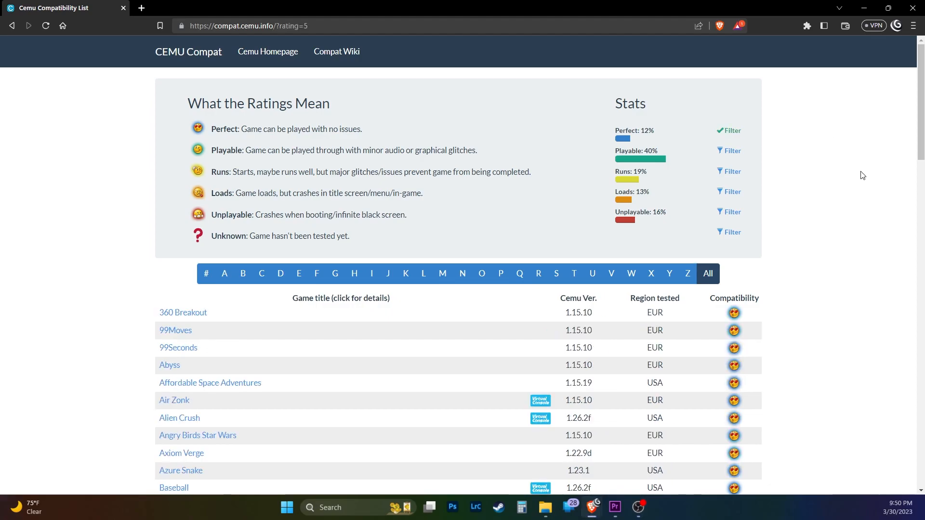
pyautogui.moveTo(447, 264)
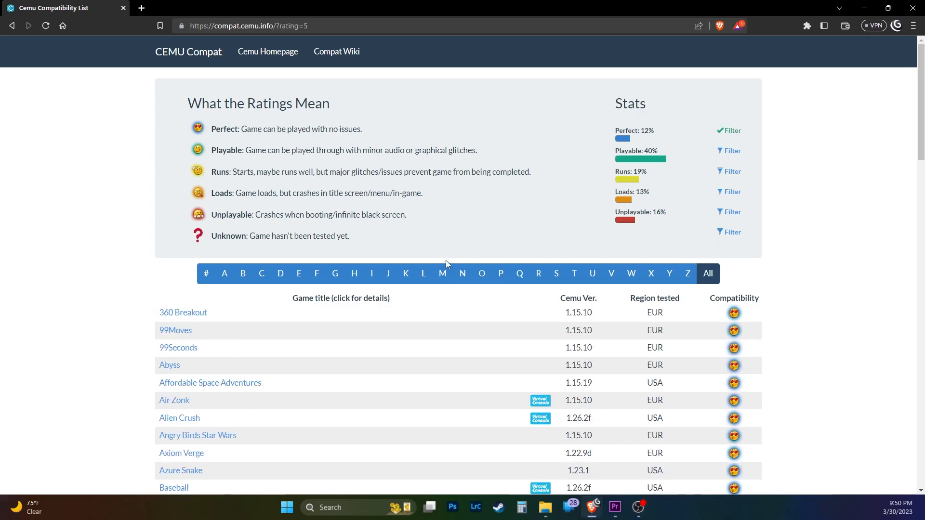
pyautogui.click(442, 273)
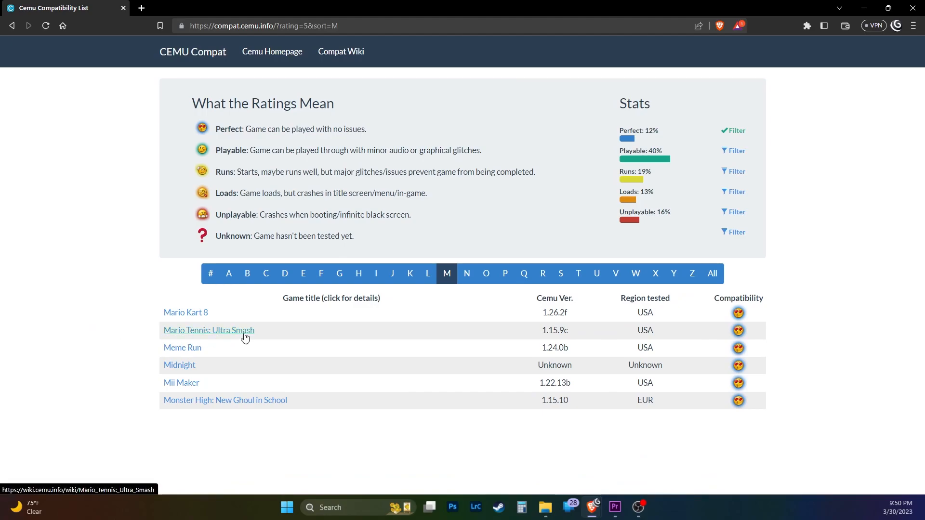
pyautogui.moveTo(351, 364)
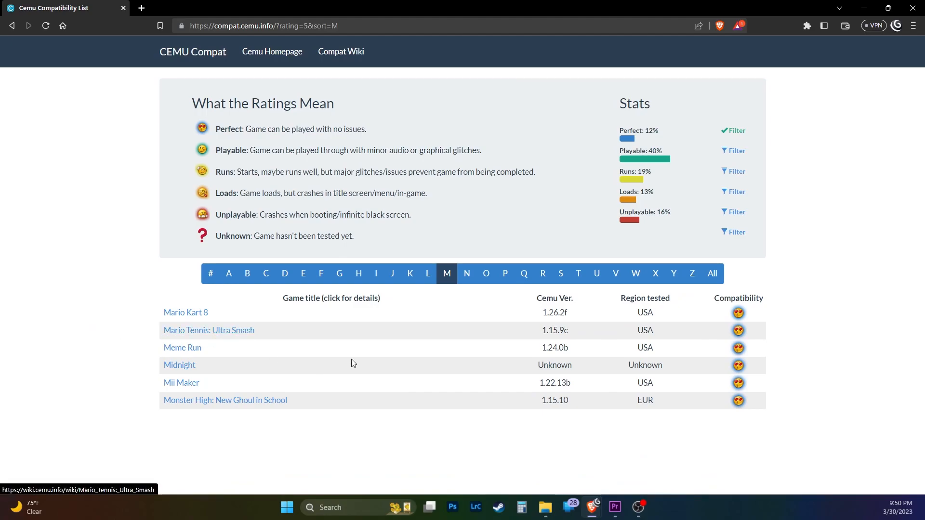
pyautogui.click(467, 273)
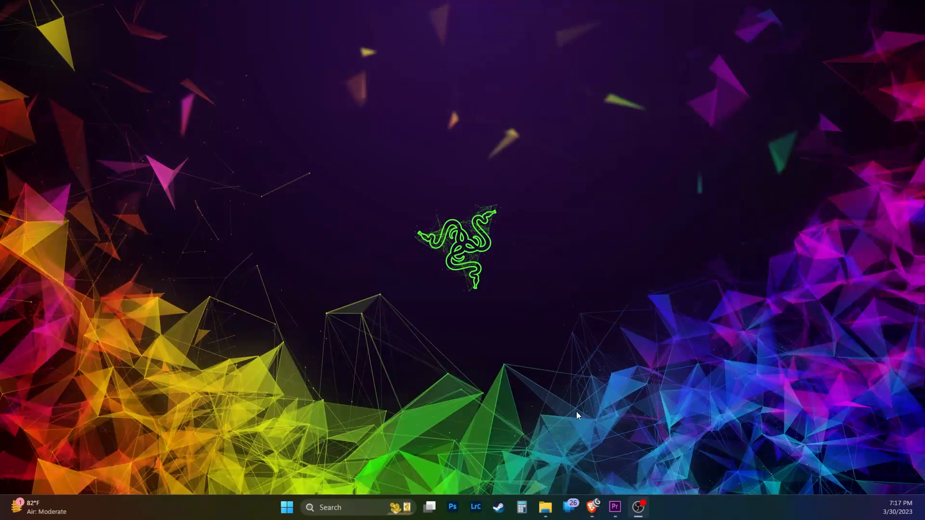
# Step: Navigate to Desktop > Wii U Roms holding the Mario Tennis and Luigi archives
pyautogui.click(544, 507)
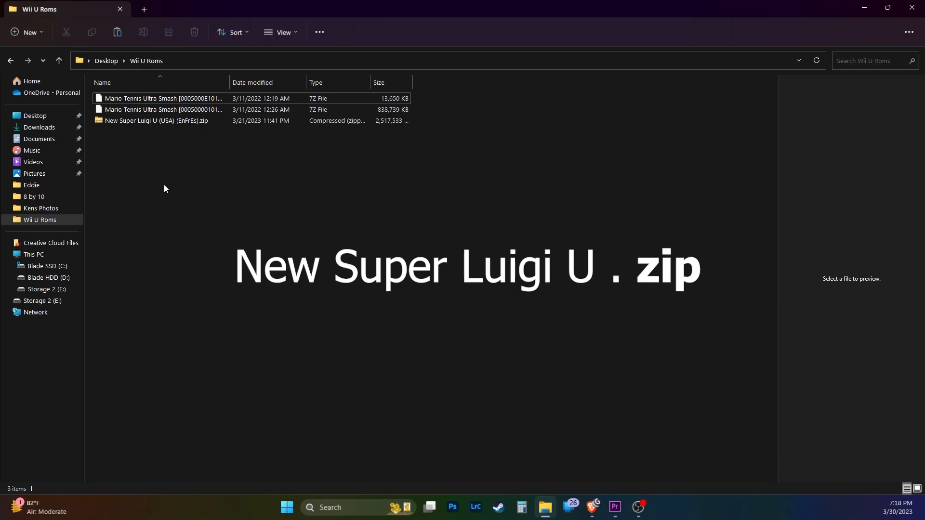
pyautogui.click(163, 185)
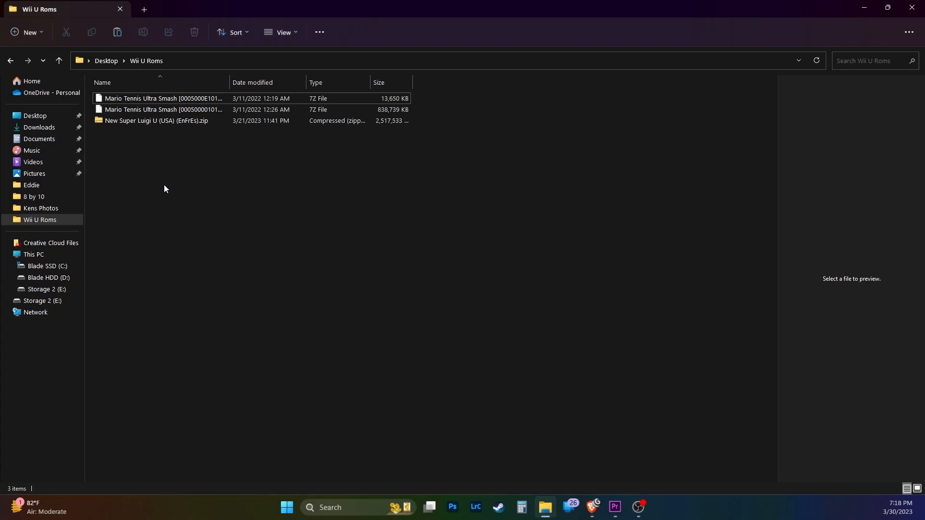
pyautogui.click(159, 98)
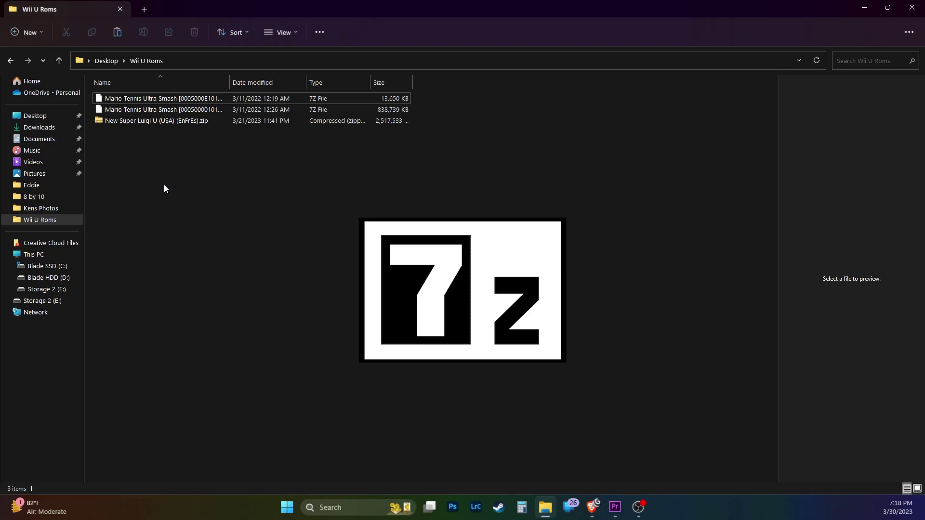
pyautogui.click(163, 185)
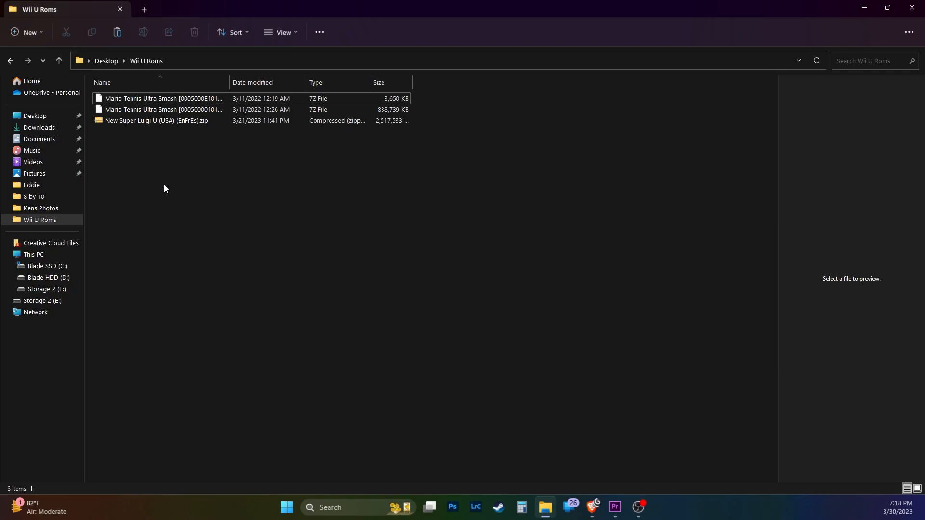
pyautogui.moveTo(187, 175)
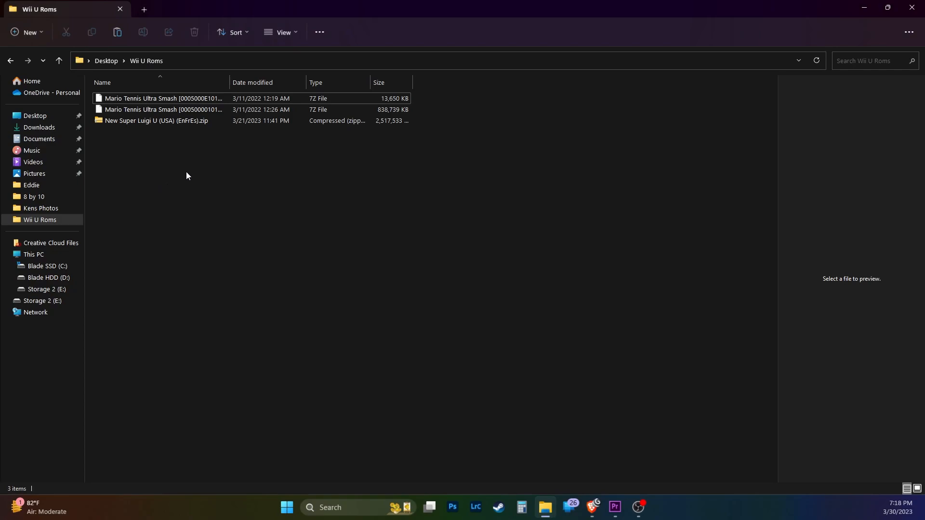
# Step: Extract the three game archives here with 7-Zip and enter the Mario Tennis update folder
pyautogui.rightClick(159, 99)
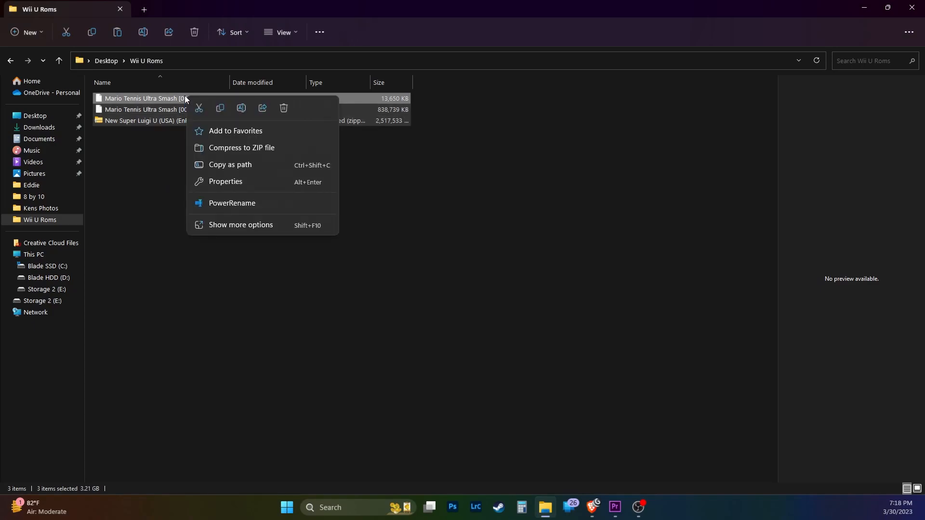
pyautogui.click(241, 225)
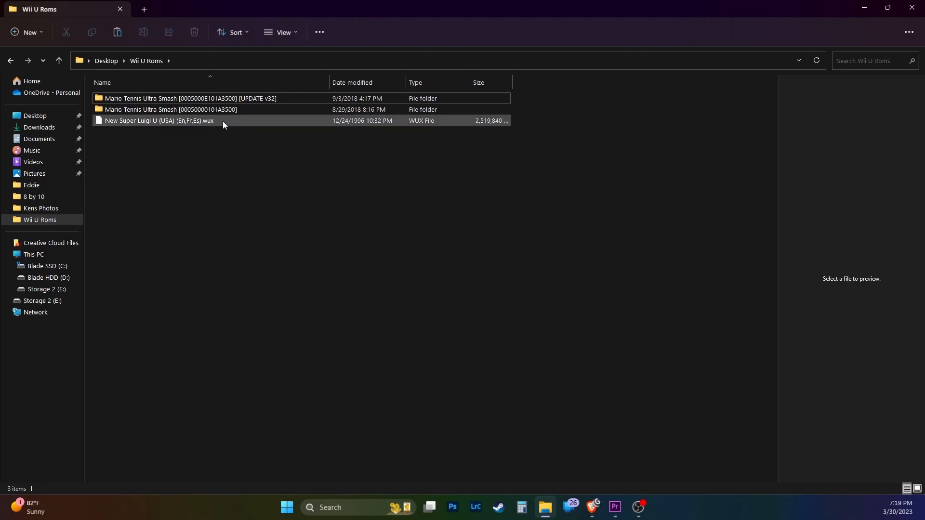
pyautogui.doubleClick(191, 98)
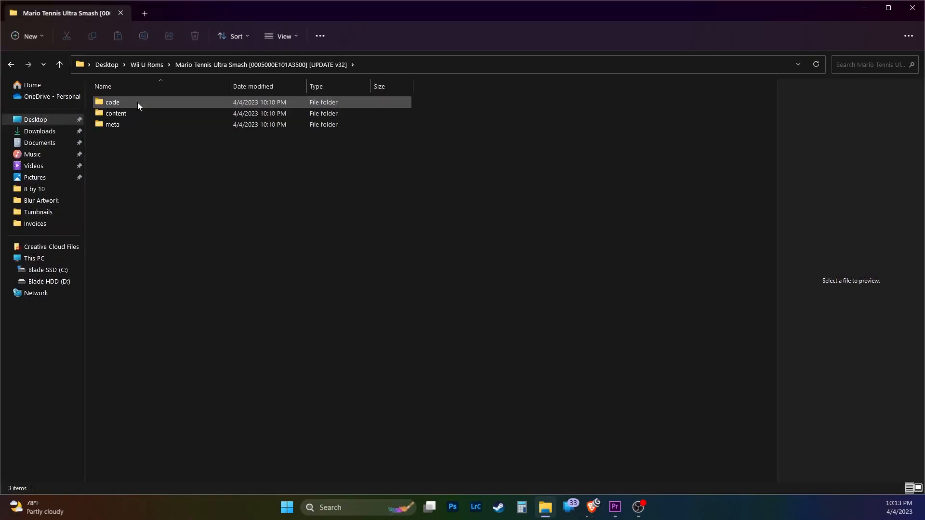
# Step: Inspect the update's code folder, then select the New Super Luigi U WUX file in Wii U Roms
pyautogui.doubleClick(112, 103)
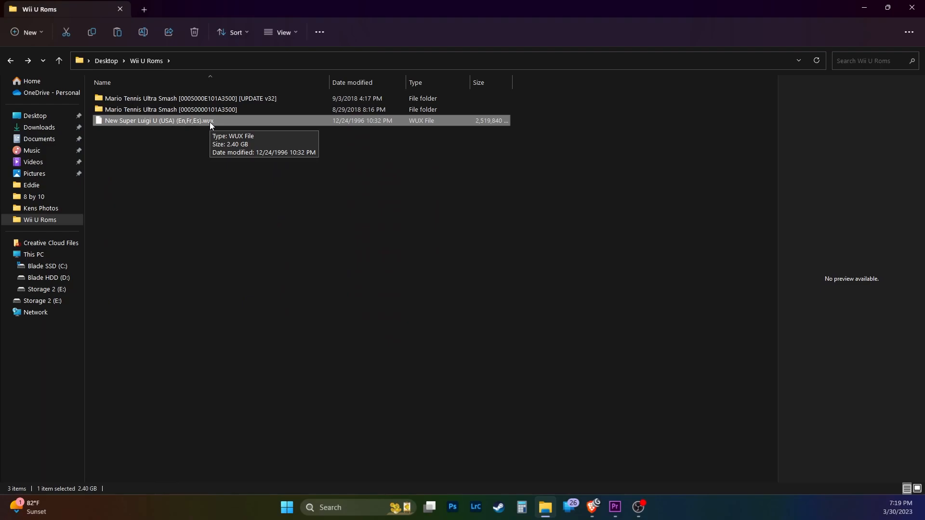
pyautogui.click(263, 224)
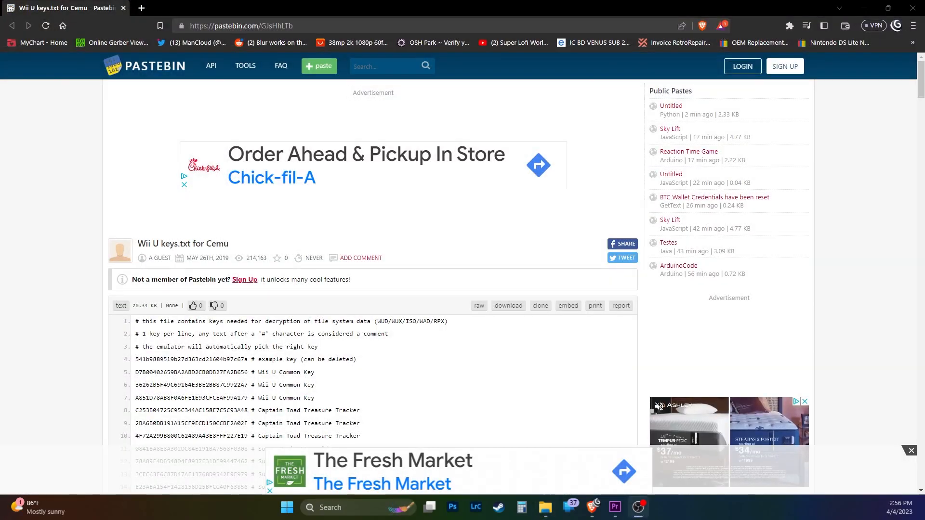
# Step: Download the Wii U keys.txt paste and choose a save folder for it
pyautogui.click(508, 305)
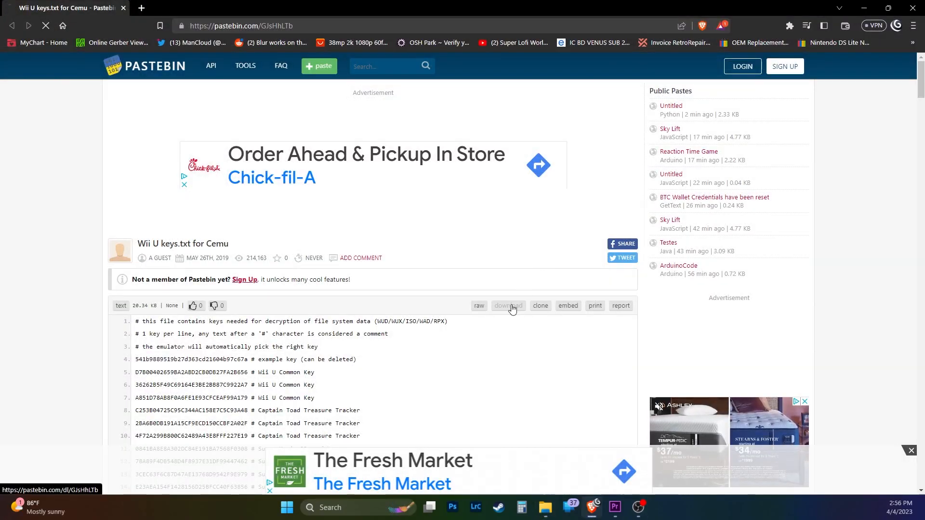
pyautogui.click(508, 305)
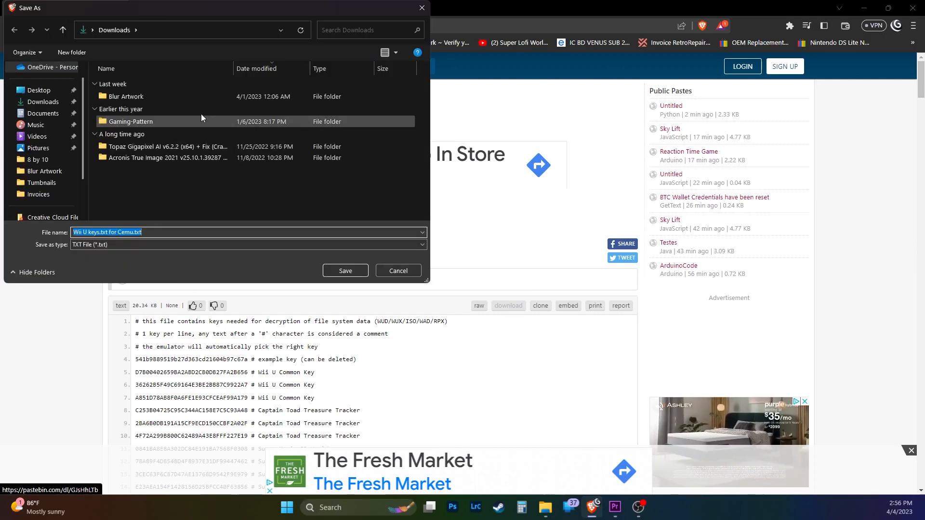
pyautogui.click(39, 90)
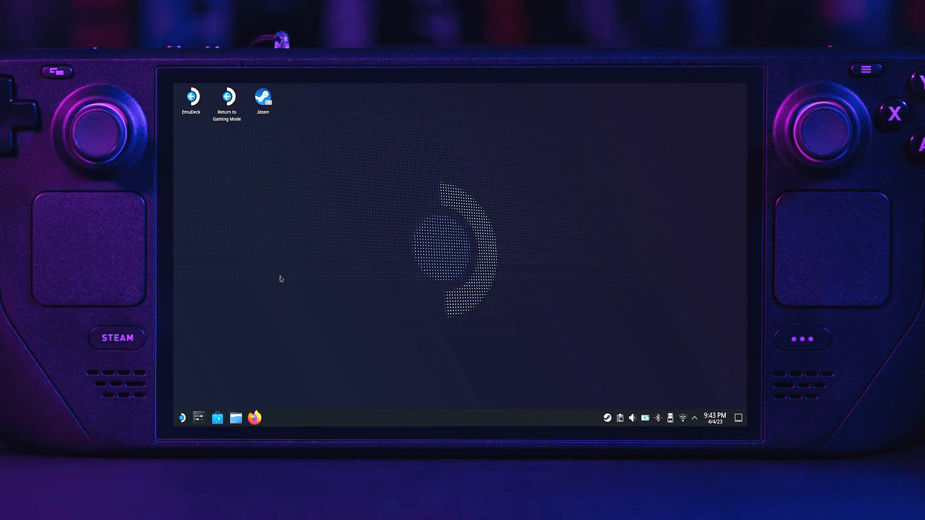
# Step: Copy the two Mario Tennis folders and the WUX file from the Storage 2 drive
pyautogui.click(235, 417)
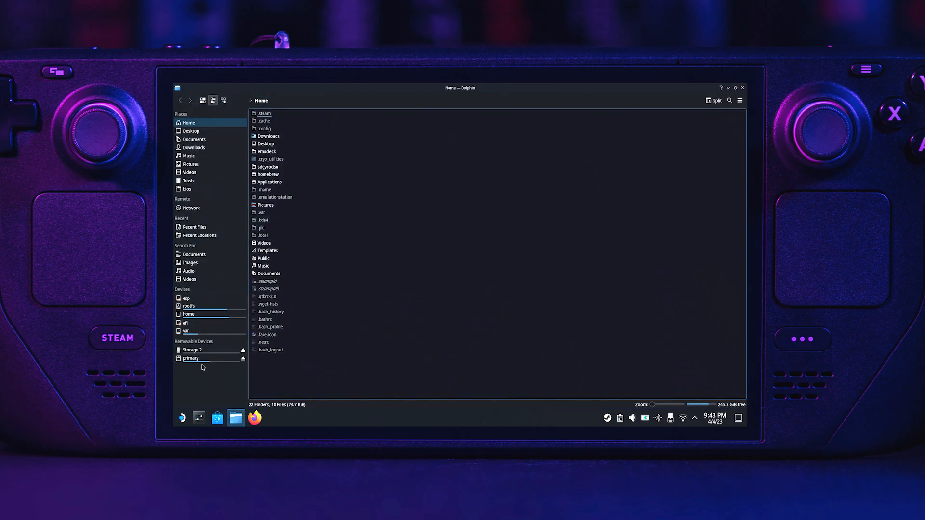
pyautogui.click(191, 350)
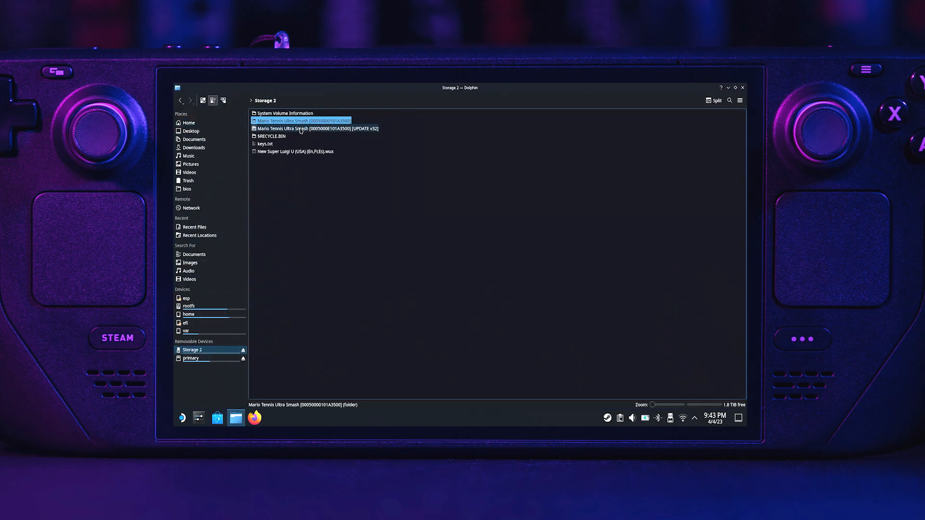
pyautogui.rightClick(293, 151)
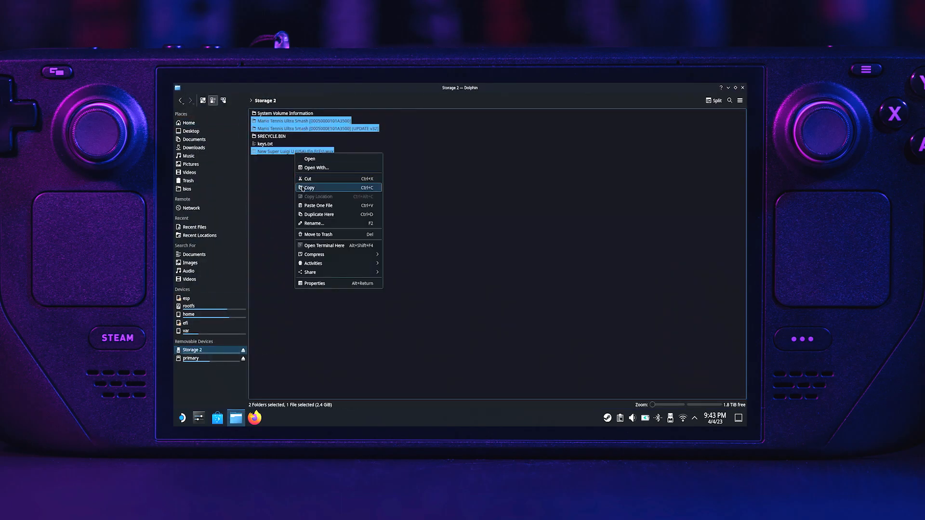
pyautogui.click(191, 358)
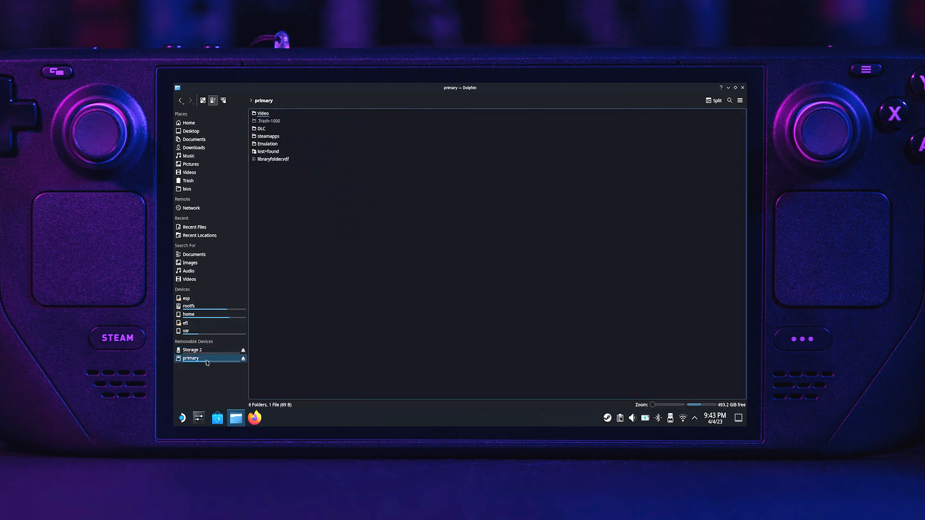
# Step: Paste the games into Emulation/roms/wiiu/roms
pyautogui.doubleClick(267, 144)
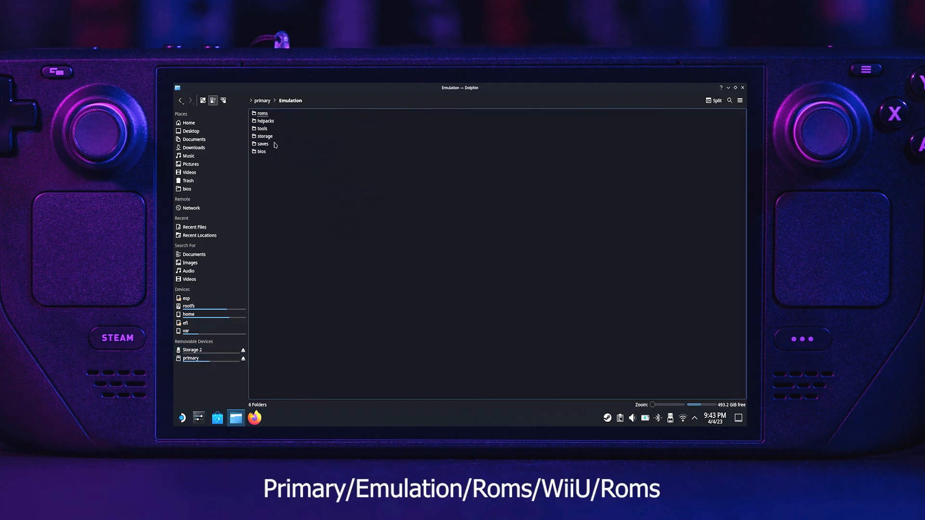
pyautogui.doubleClick(262, 113)
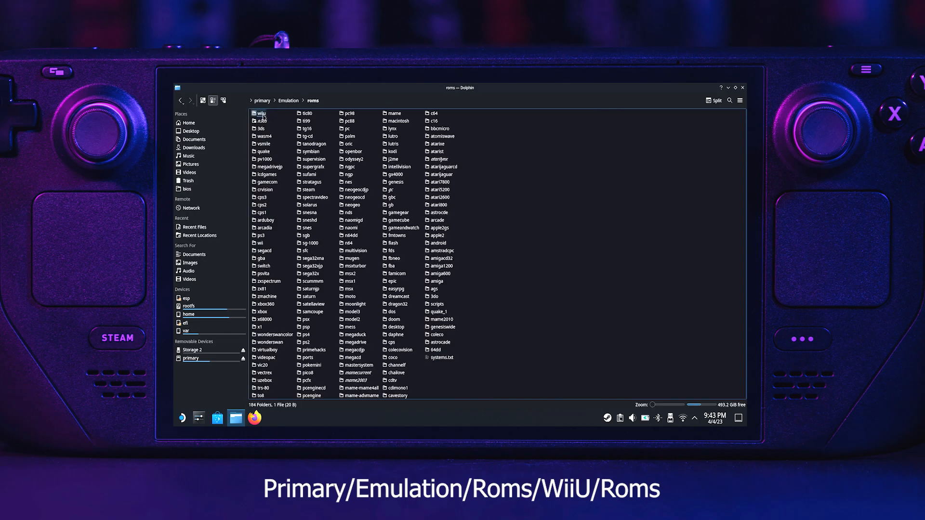
pyautogui.doubleClick(261, 112)
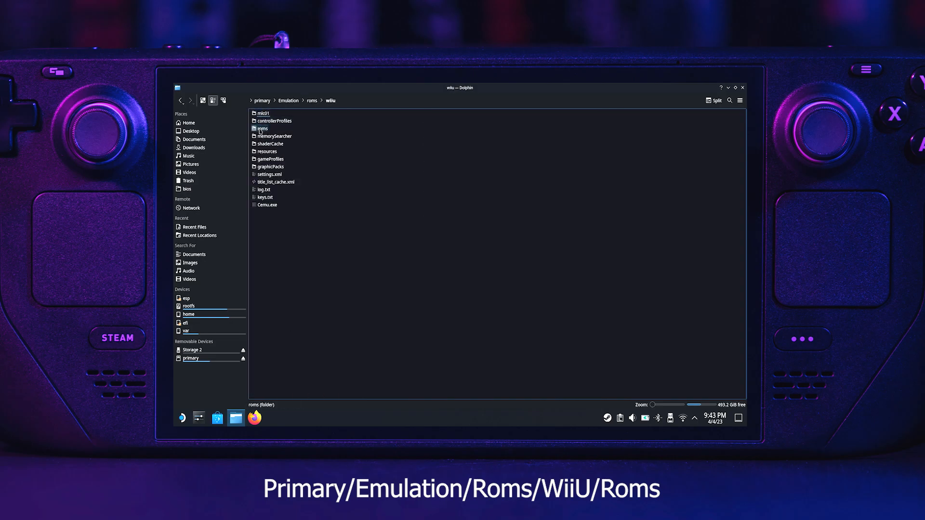
pyautogui.doubleClick(261, 128)
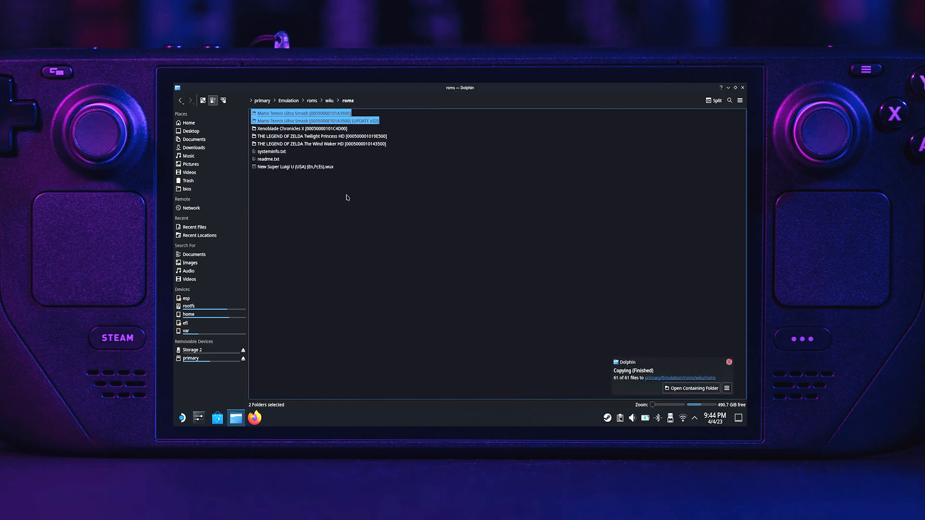
# Step: Copy keys.txt from Storage 2 into the wiiu folder
pyautogui.click(193, 350)
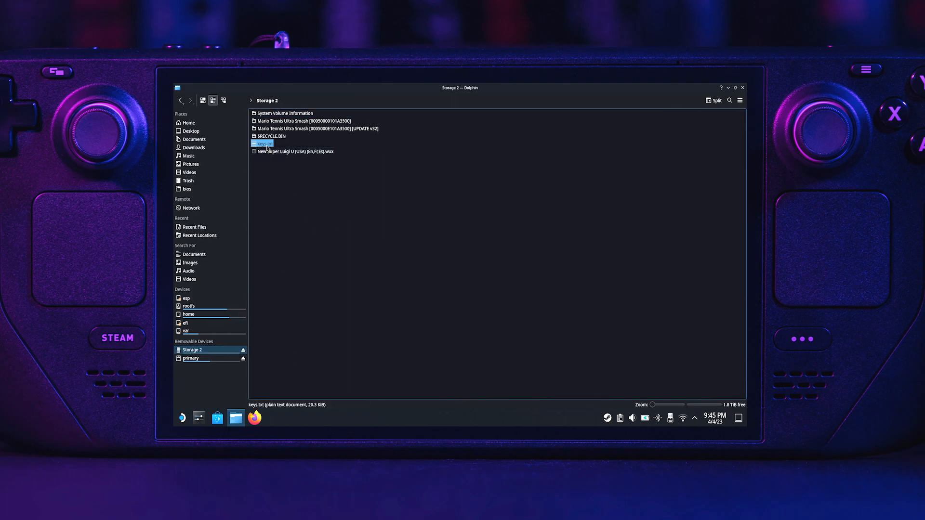
pyautogui.click(190, 359)
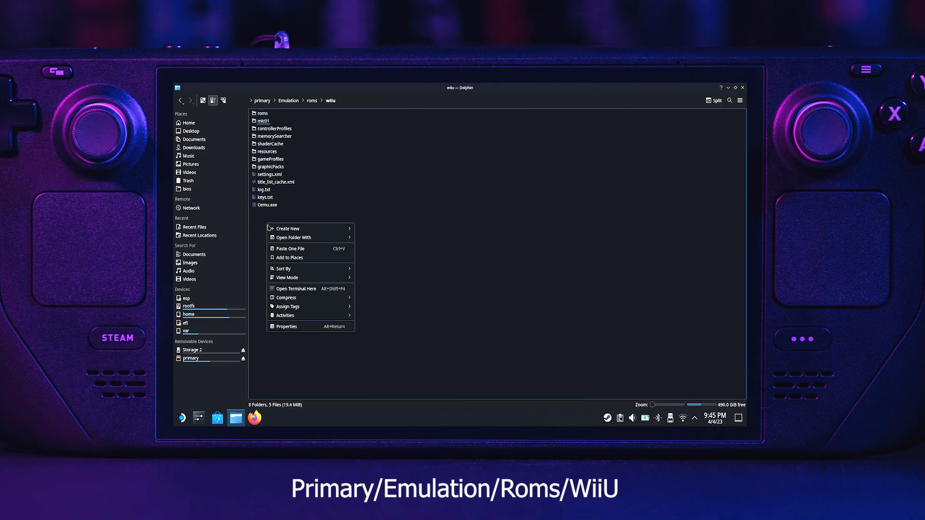
pyautogui.click(289, 248)
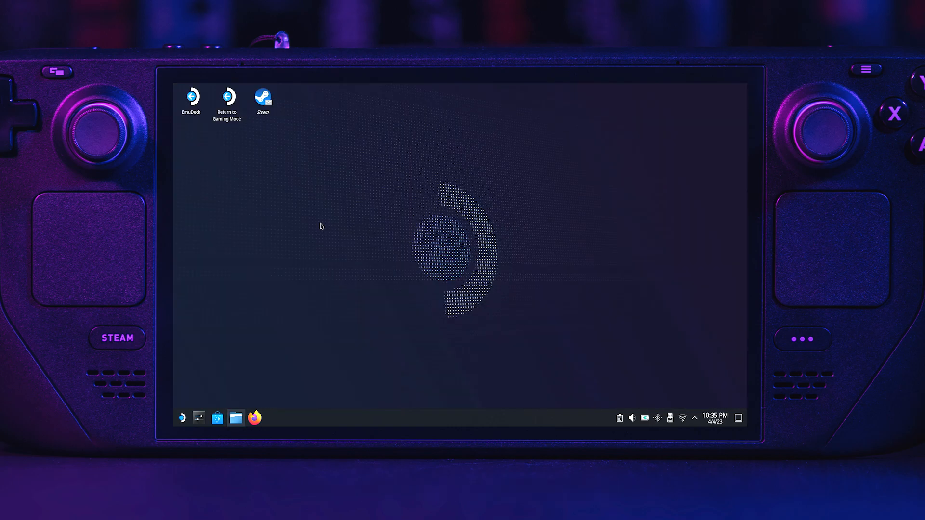
pyautogui.moveTo(184, 97)
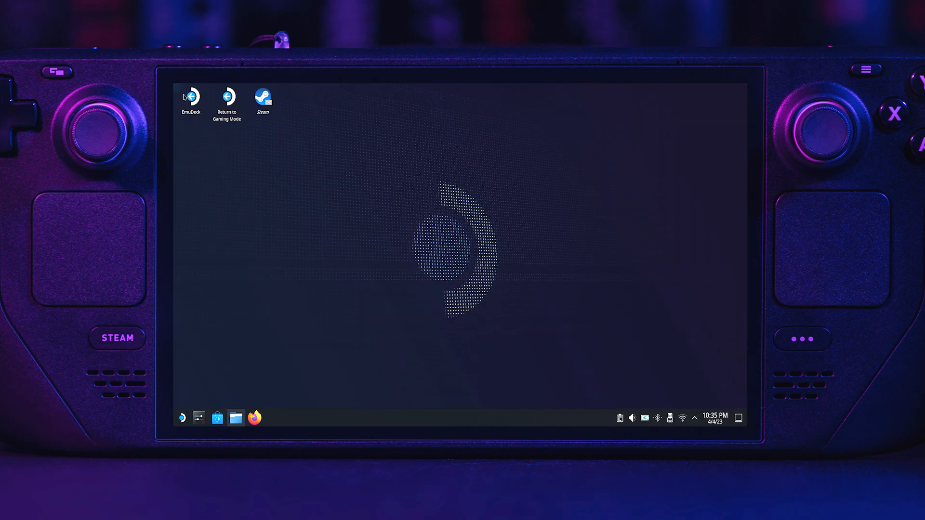
# Step: Launch EmuDeck, go to Tools & Stuff and start Steam ROM Manager, agreeing to exit Steam
pyautogui.click(191, 97)
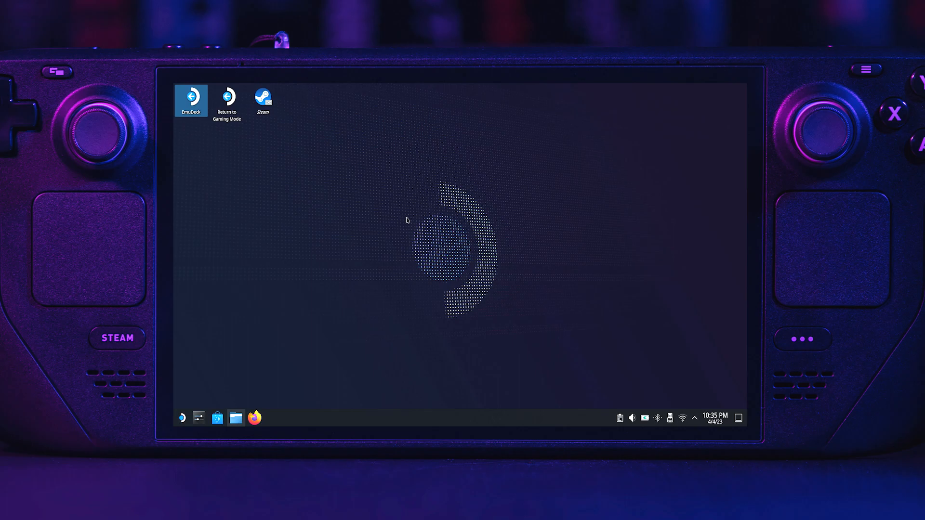
pyautogui.doubleClick(191, 100)
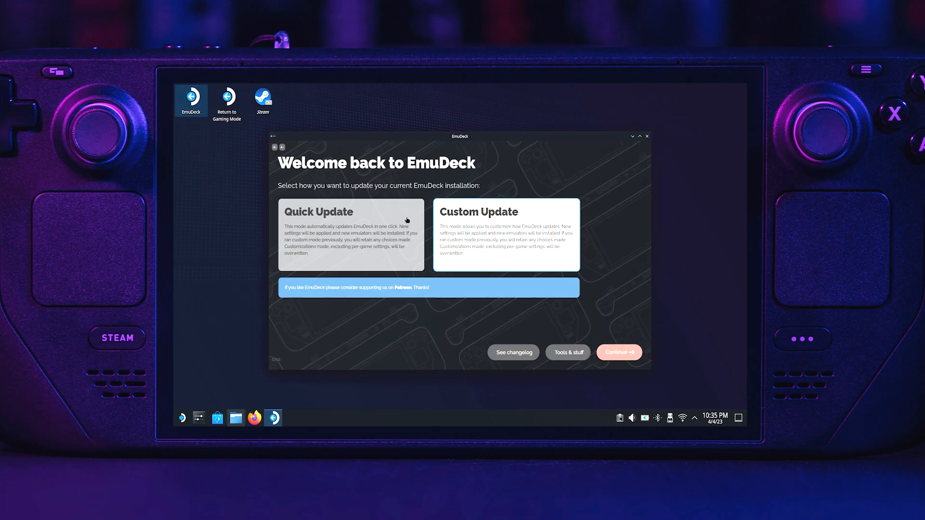
pyautogui.click(567, 352)
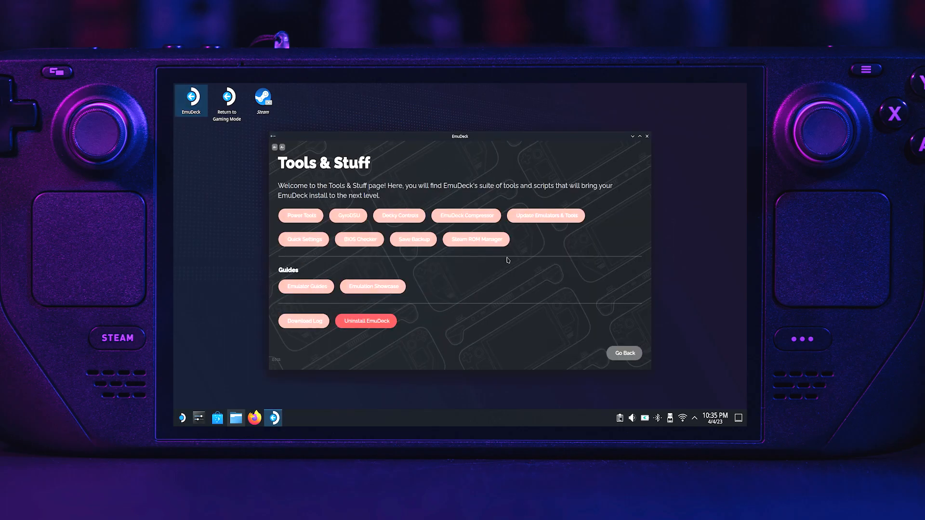
pyautogui.click(475, 239)
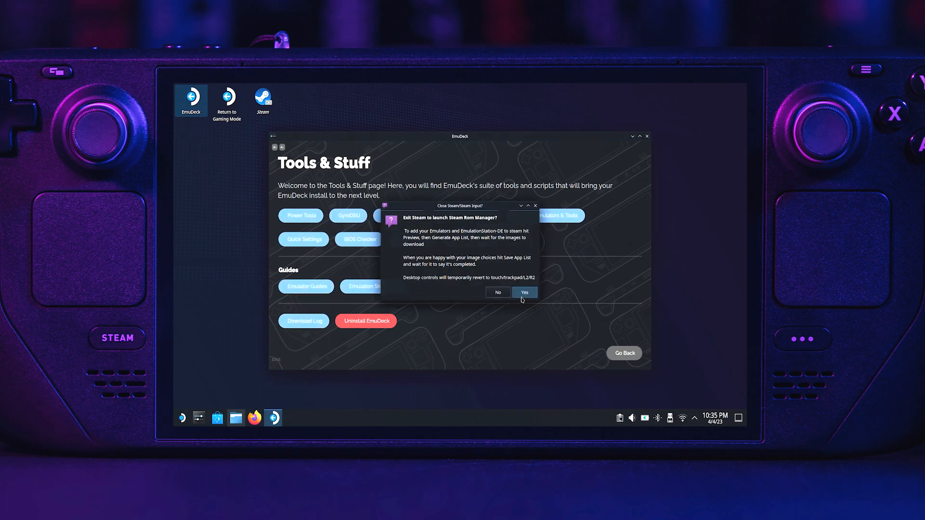
pyautogui.click(524, 292)
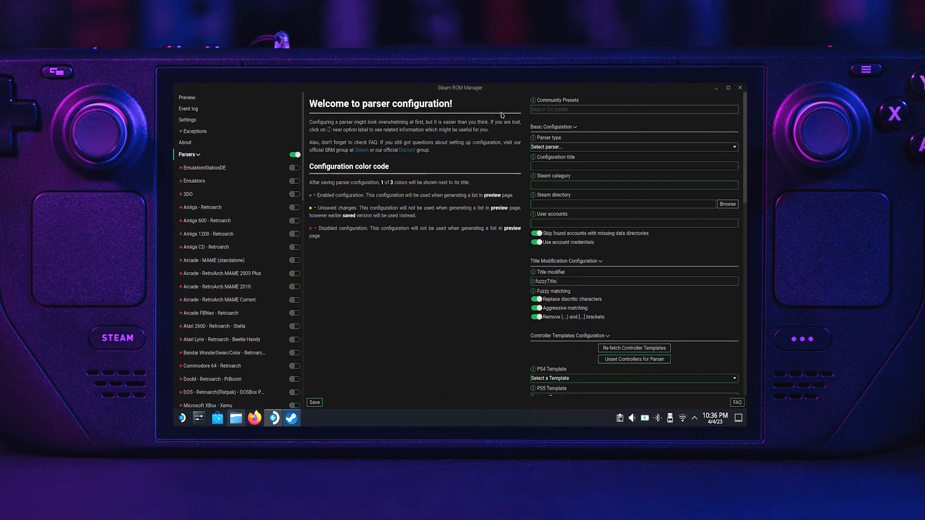
# Step: Generate the five Wii U games with artwork in Preview, save them to Steam, and close the manager
pyautogui.scroll(-3)
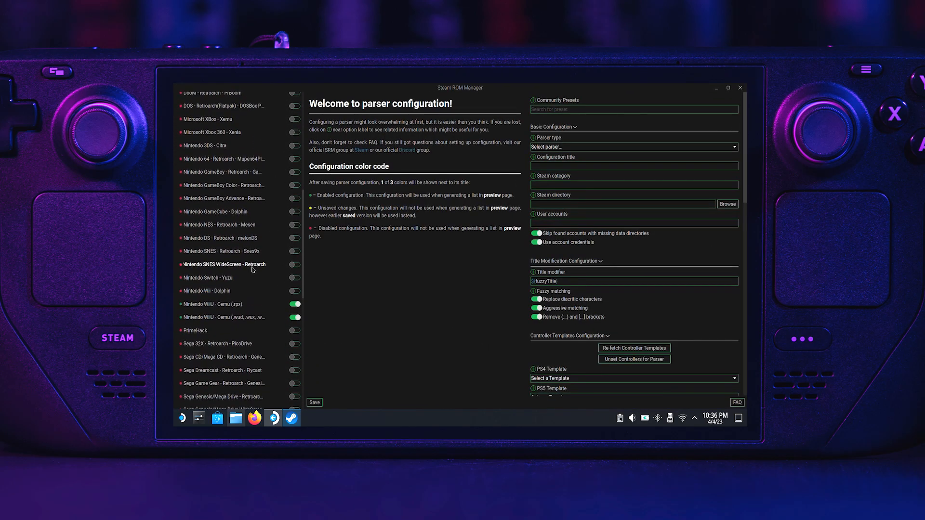
pyautogui.moveTo(312, 345)
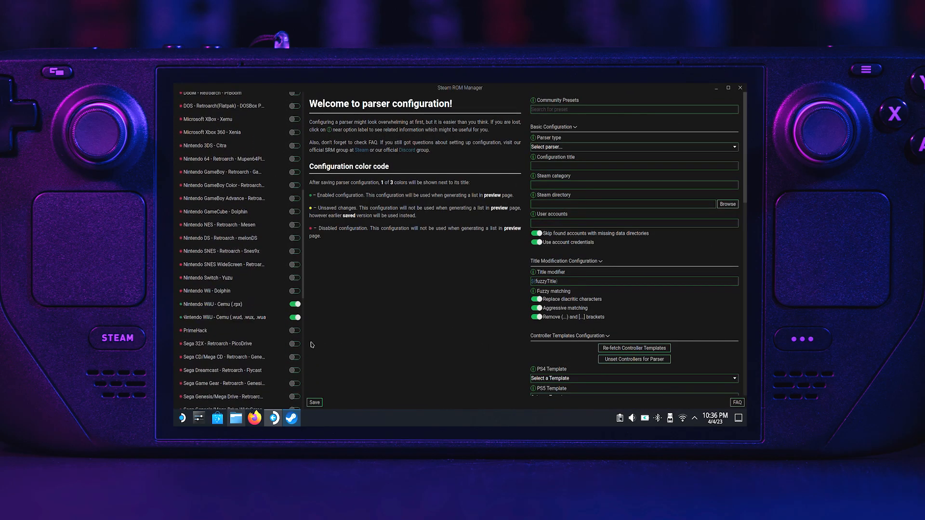
pyautogui.click(314, 403)
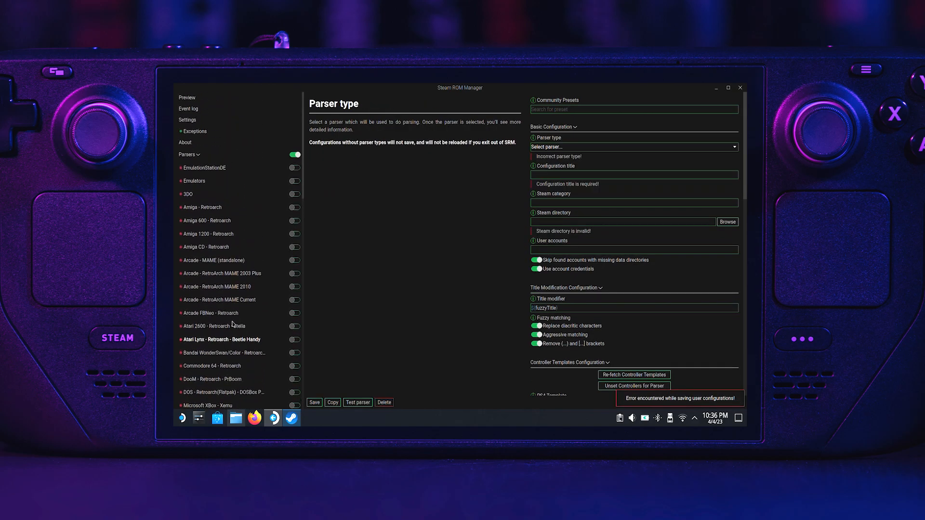
pyautogui.click(187, 98)
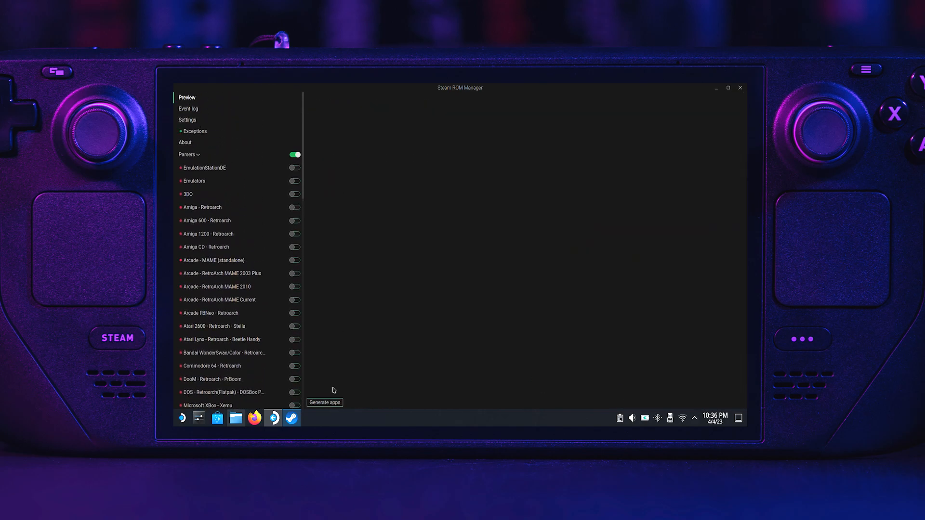
pyautogui.click(325, 403)
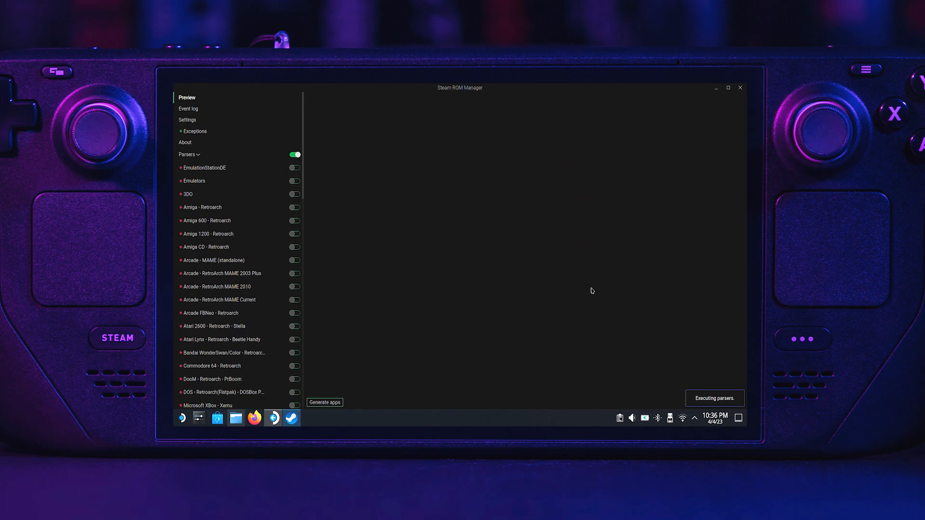
pyautogui.click(325, 402)
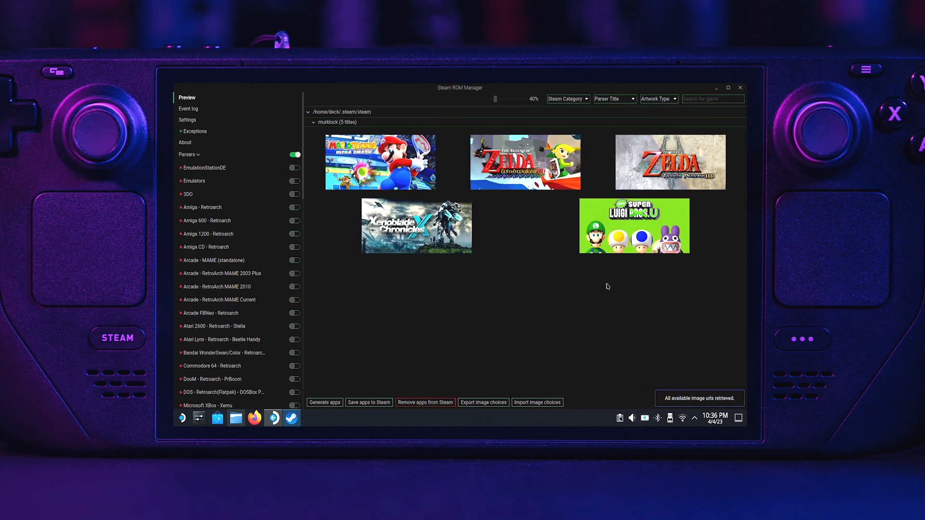
pyautogui.click(368, 403)
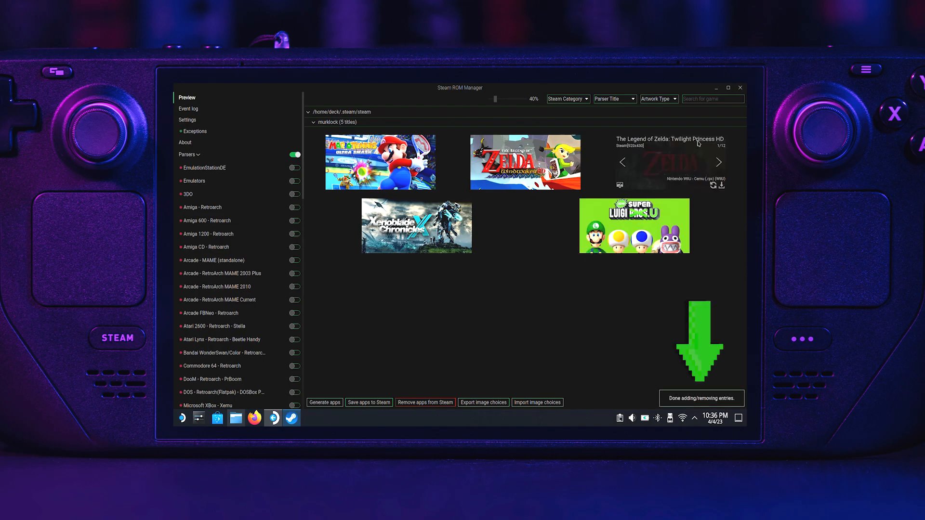
pyautogui.click(740, 87)
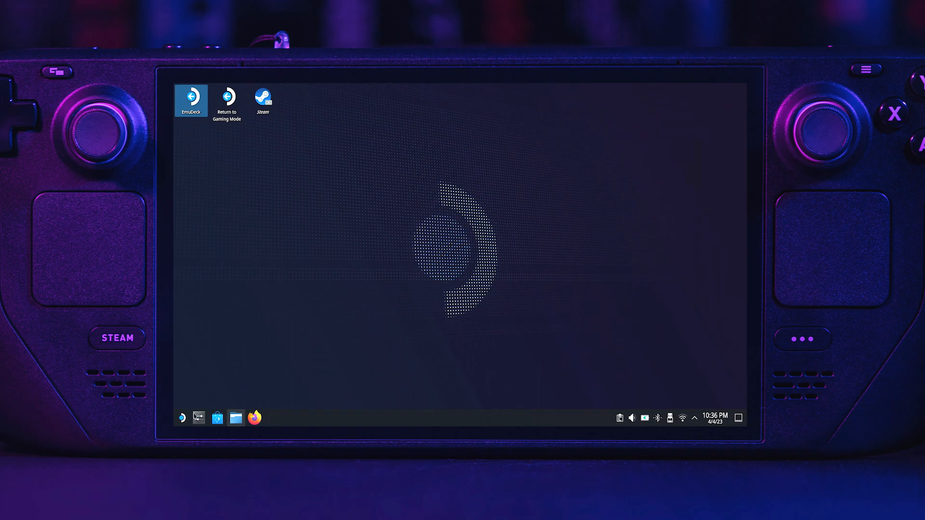
# Step: Search 'cemu' in the application launcher and start Cemu EmuDeck
pyautogui.click(182, 418)
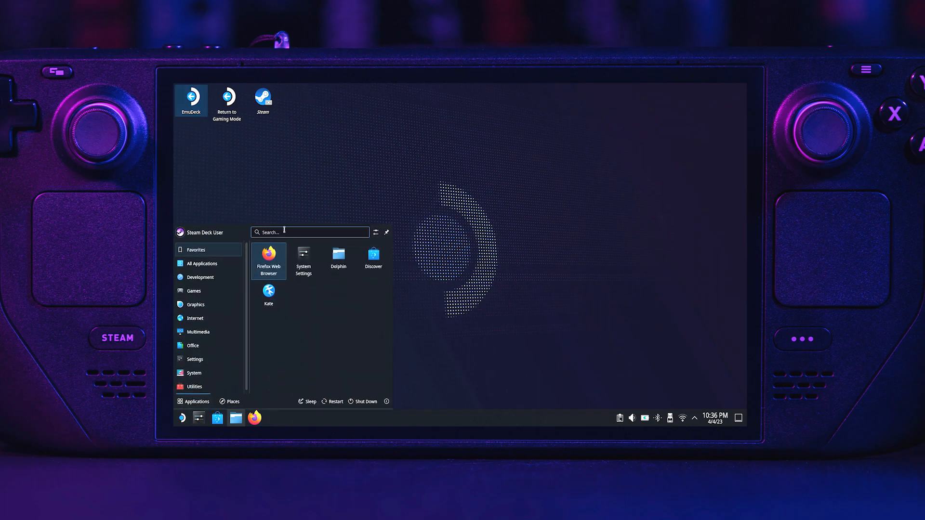
pyautogui.write('cemu')
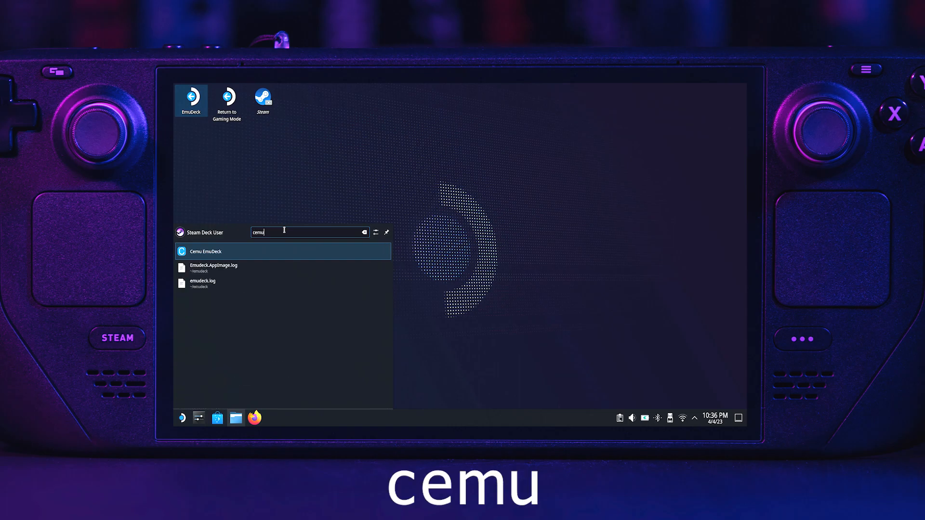
pyautogui.click(204, 252)
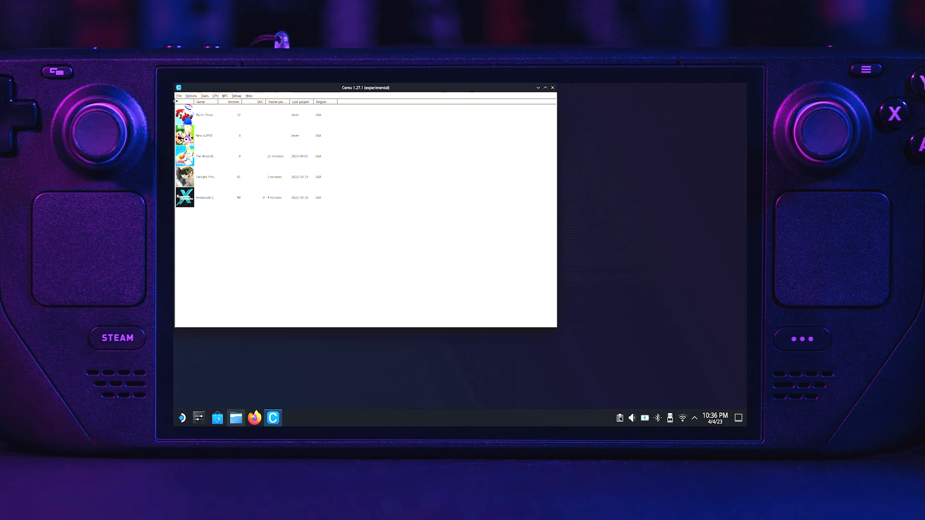
# Step: Start Cemu's install game title/update/DLC action and browse into the drive
pyautogui.click(180, 96)
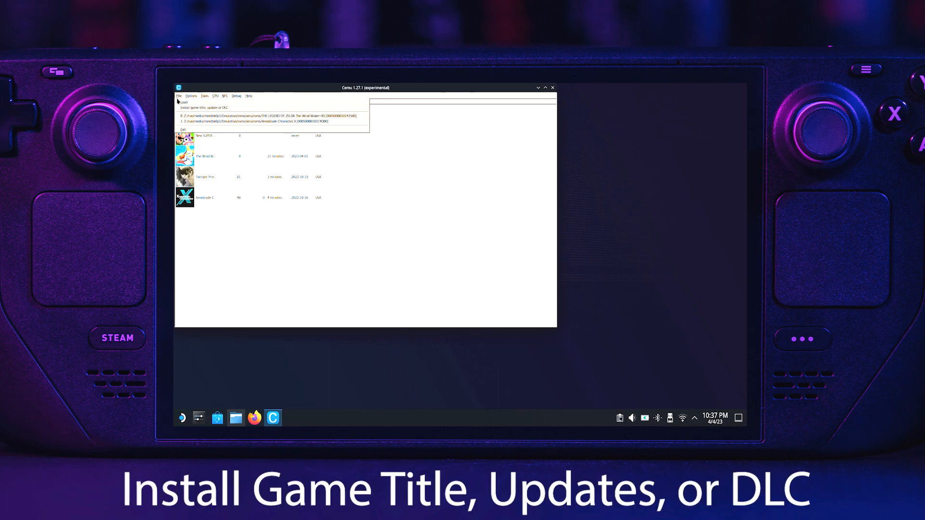
pyautogui.click(205, 108)
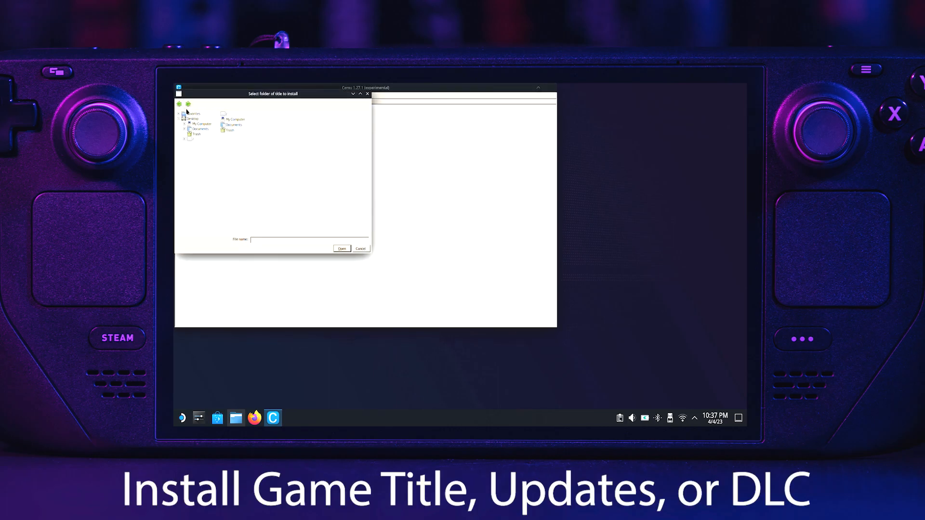
pyautogui.click(200, 125)
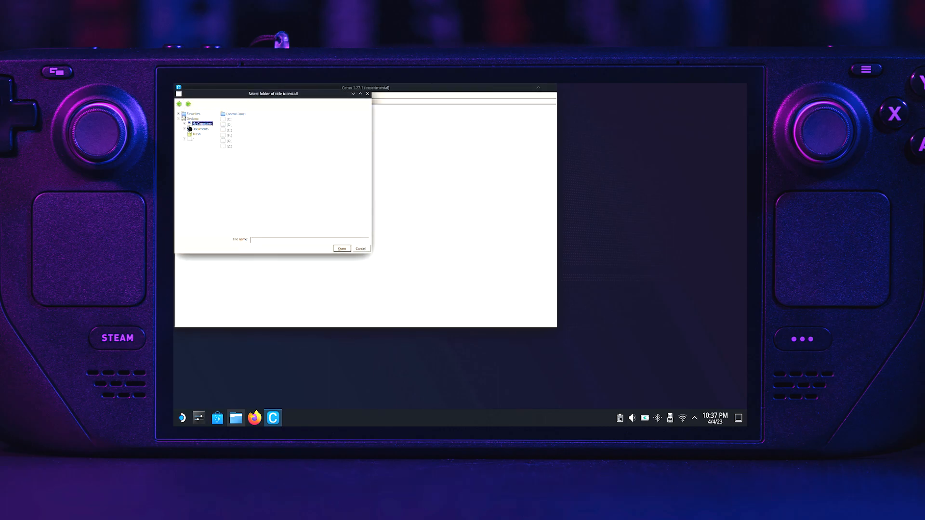
pyautogui.click(227, 129)
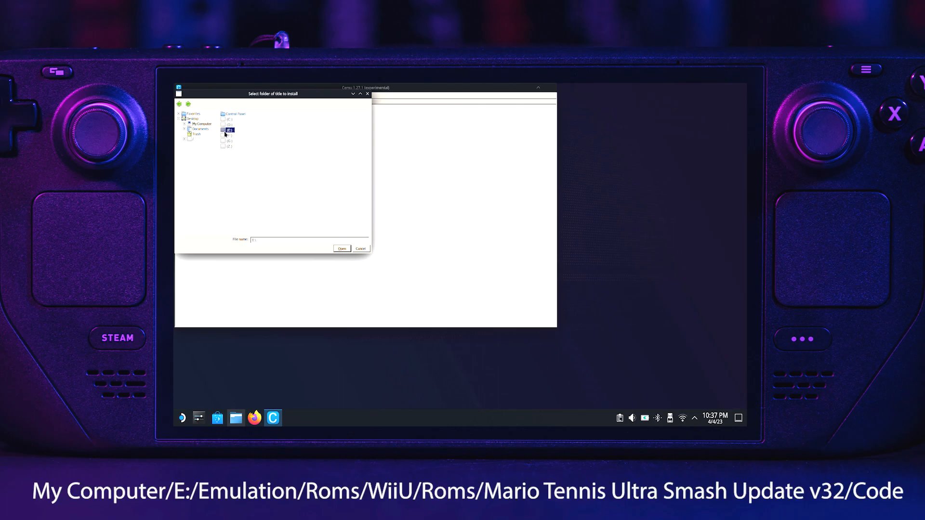
pyautogui.doubleClick(227, 131)
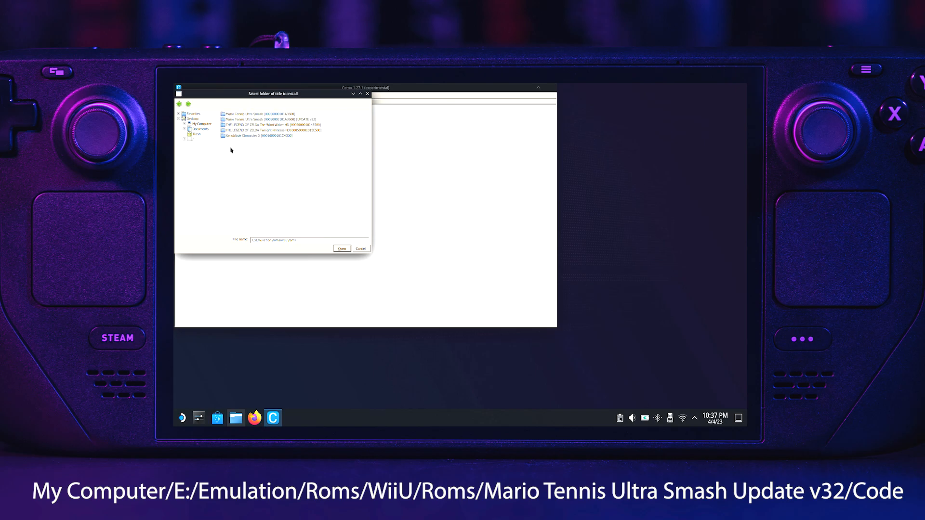
# Step: Install the Mario Tennis Ultra Smash update folder and dismiss the 'Title installed!' confirmation
pyautogui.click(259, 112)
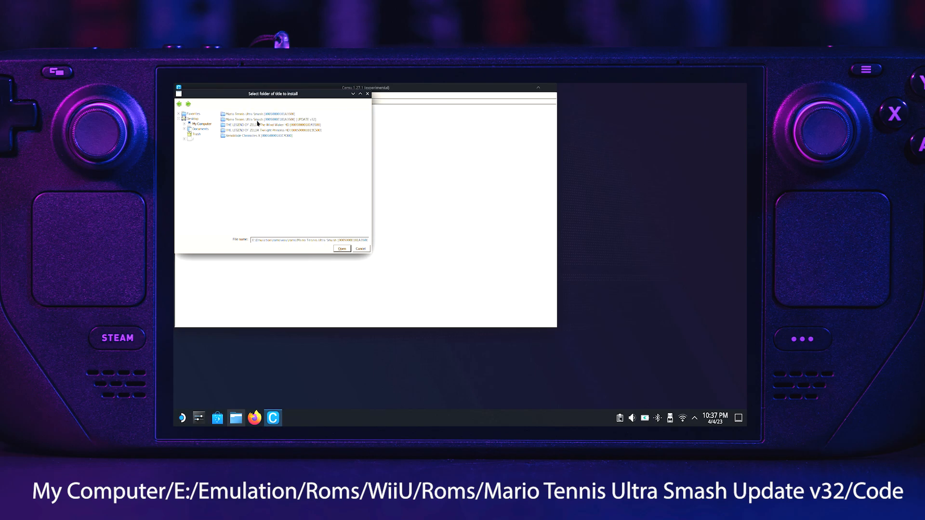
pyautogui.click(179, 113)
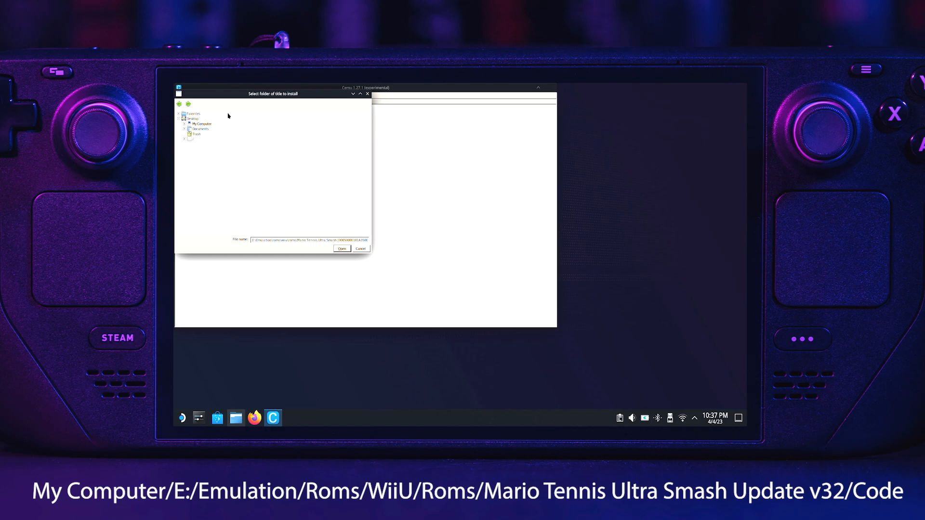
pyautogui.click(341, 248)
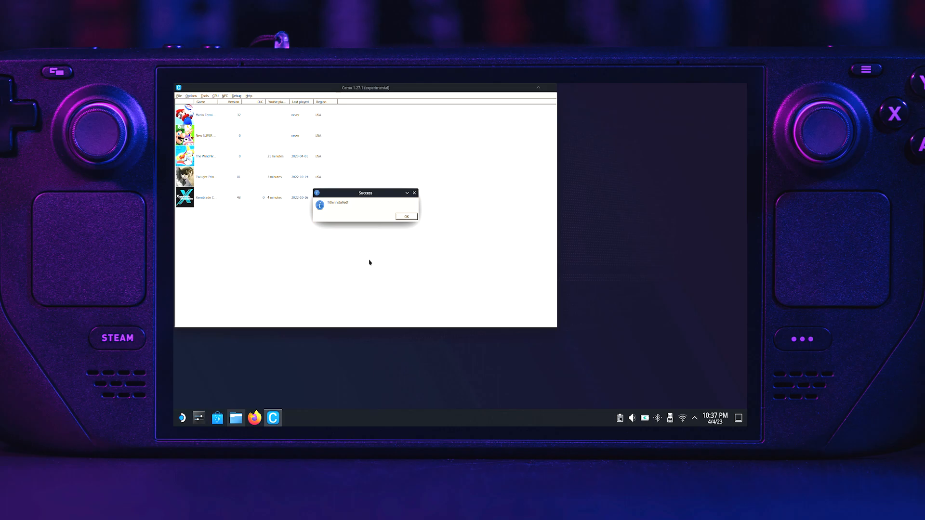
pyautogui.click(406, 216)
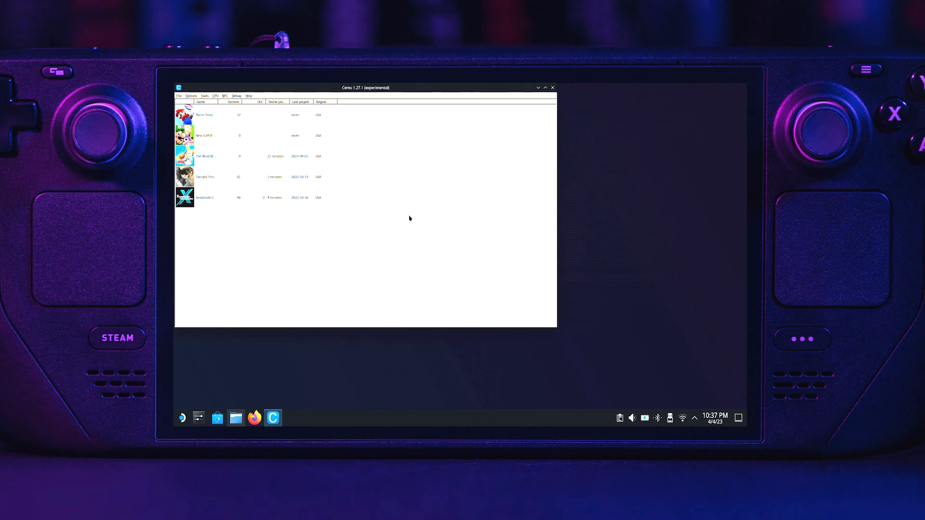
# Step: Close Cemu, relaunch EmuDeck and go to the GyroDSU setup page
pyautogui.click(552, 87)
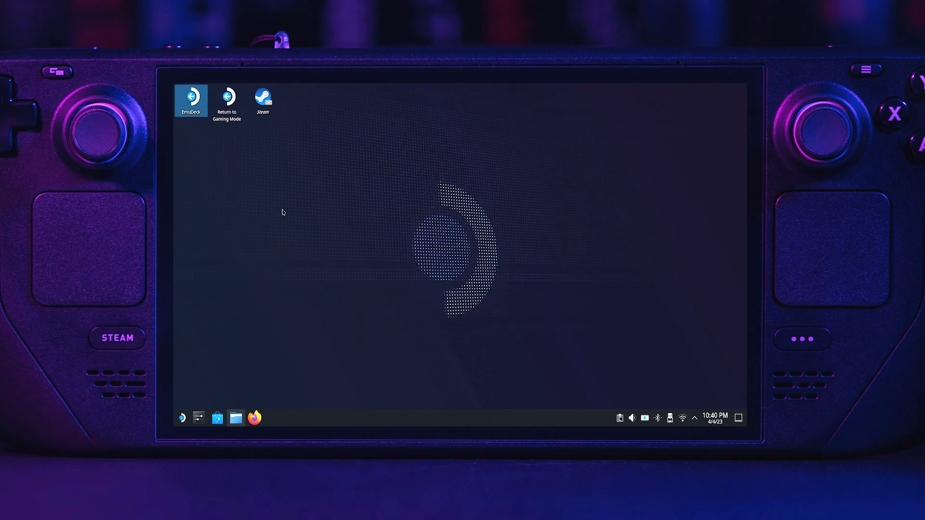
pyautogui.moveTo(417, 284)
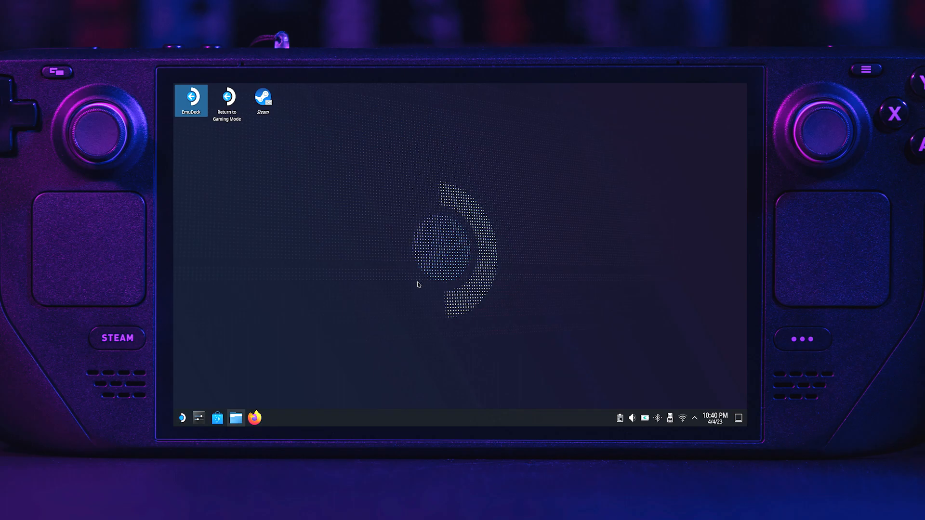
pyautogui.doubleClick(191, 96)
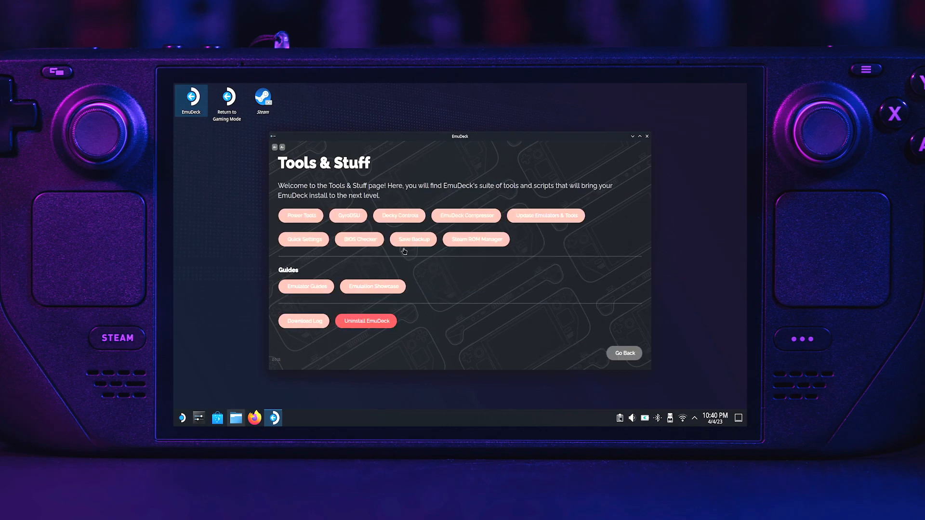
pyautogui.click(347, 215)
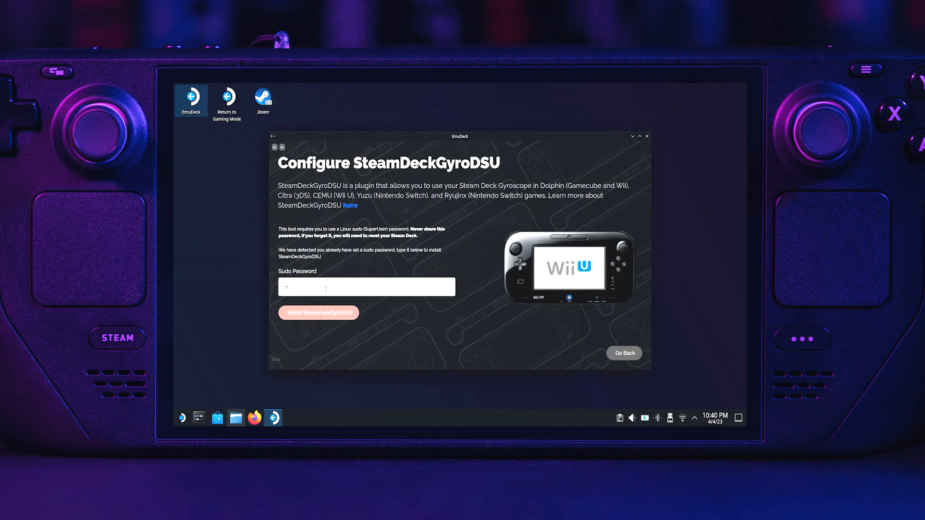
# Step: Enter the sudo password and install SteamDeckGyroDSU
pyautogui.write('password')
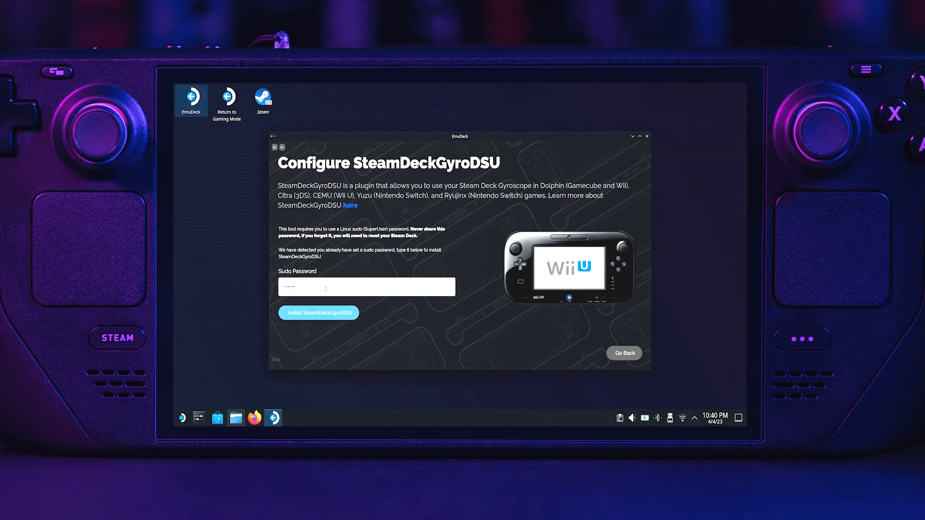
pyautogui.click(318, 312)
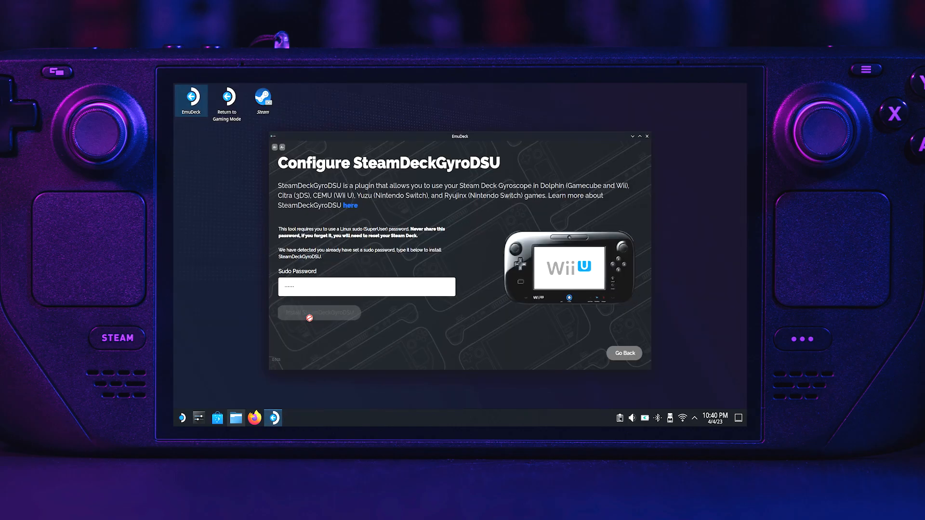
pyautogui.moveTo(356, 348)
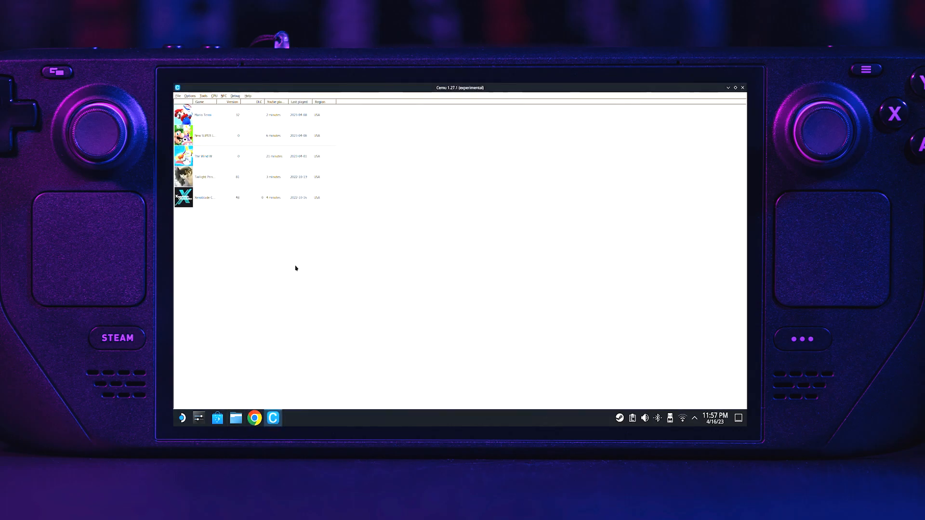
# Step: Check New Super Mario Bros. U's community graphic packs for updates; none are available
pyautogui.rightClick(203, 135)
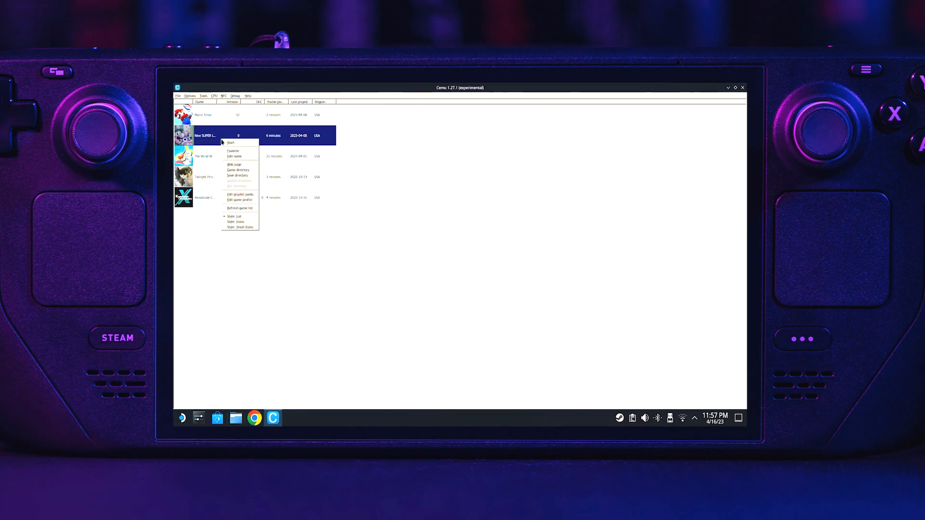
pyautogui.click(238, 192)
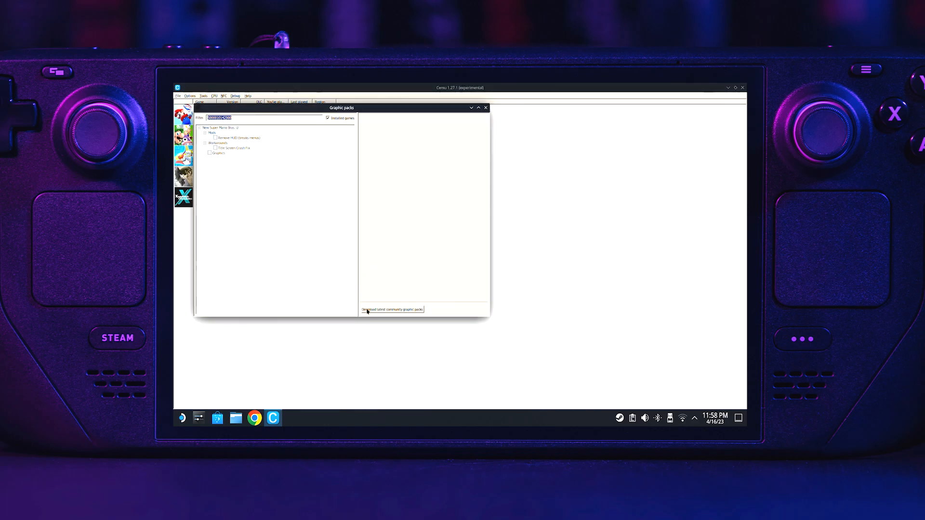
pyautogui.click(391, 309)
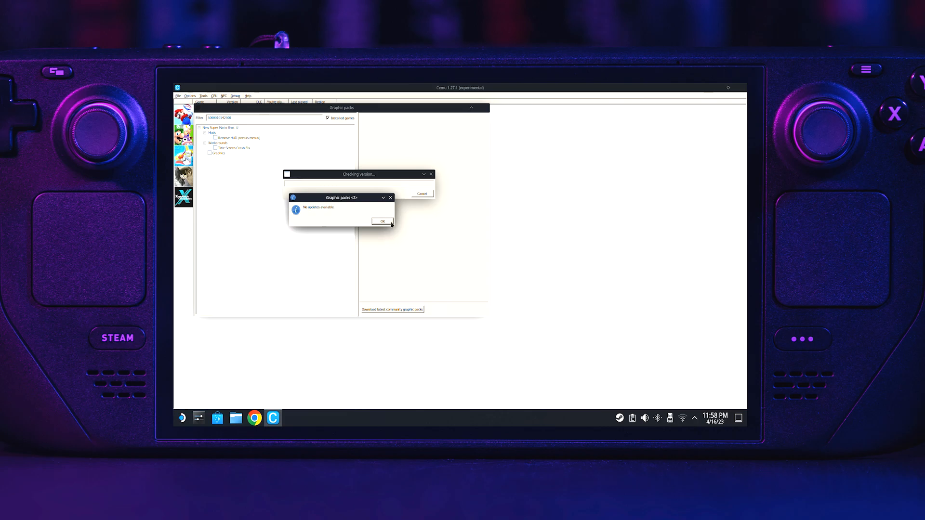
pyautogui.click(381, 221)
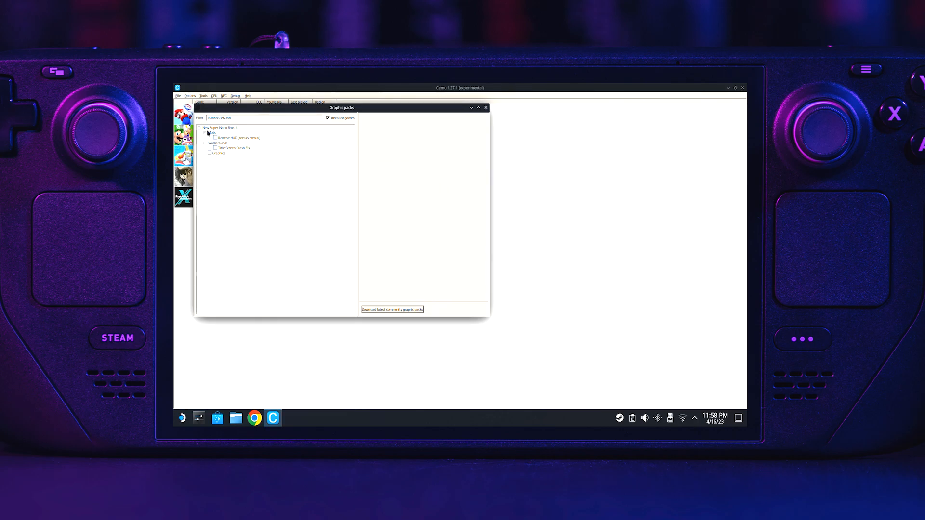
# Step: Enable the Title Screen Crash Fix pack under Workarounds
pyautogui.click(232, 148)
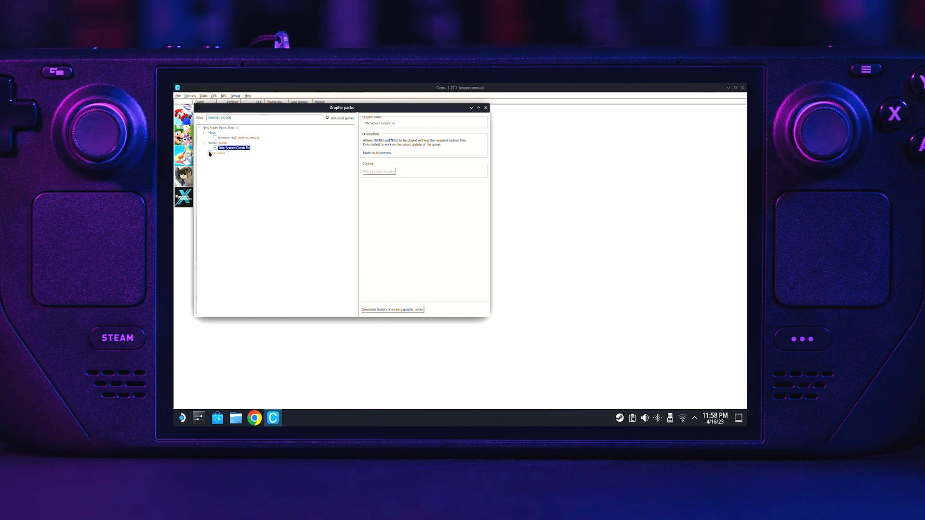
pyautogui.click(218, 154)
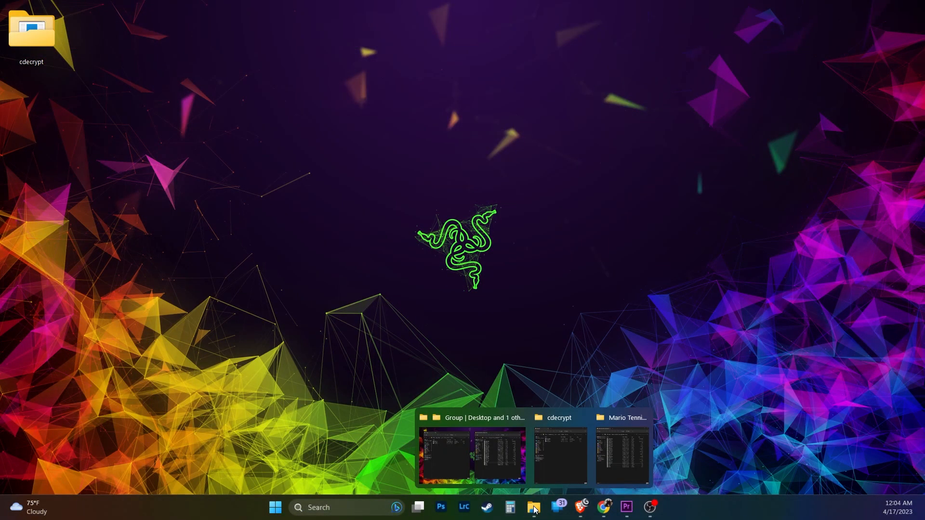
# Step: Show the cdecrypt and Mario Tennis Ultra Smash Explorer windows side by side
pyautogui.click(621, 454)
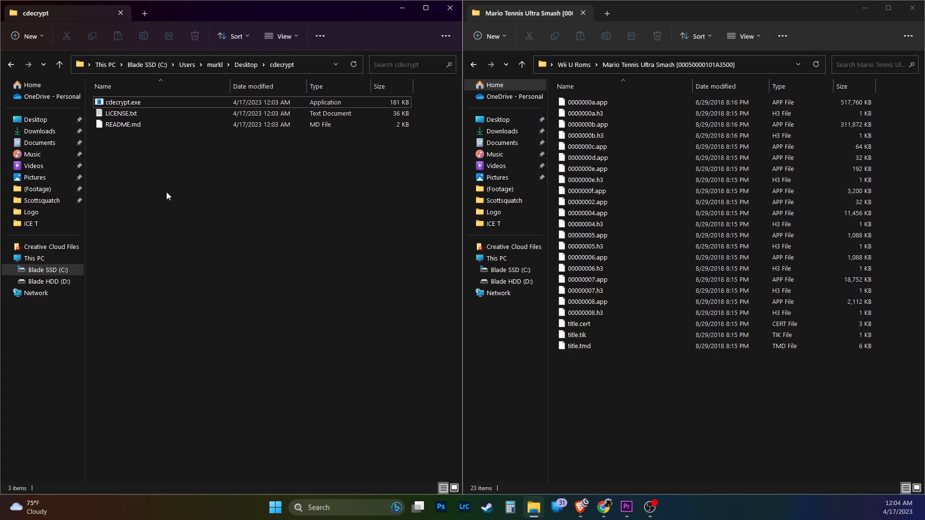
# Step: Move cdecrypt.exe into the game folder, run it on the files, and close its console
pyautogui.click(123, 102)
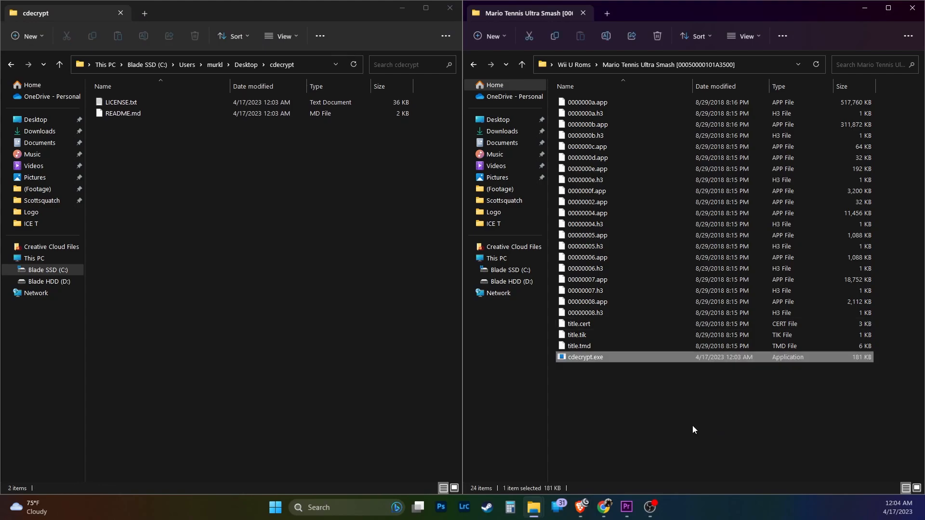
pyautogui.moveTo(563, 364)
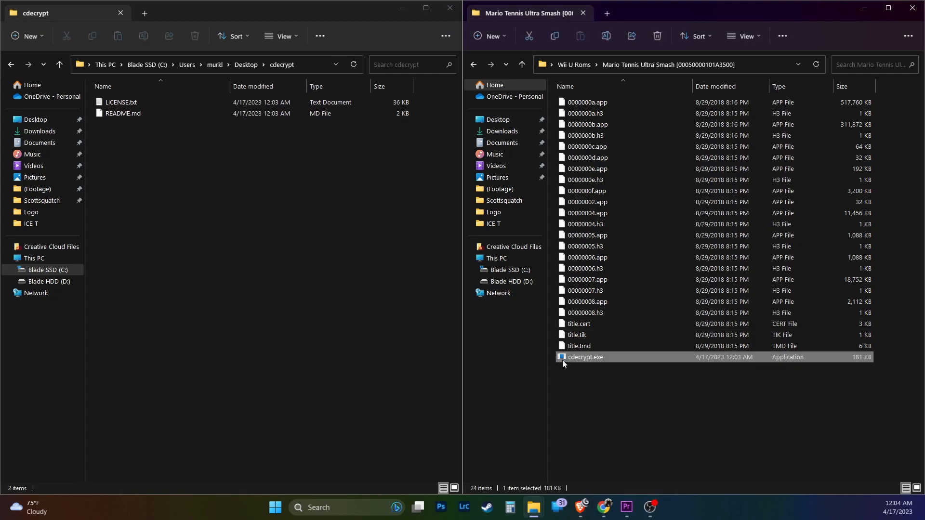
pyautogui.click(579, 346)
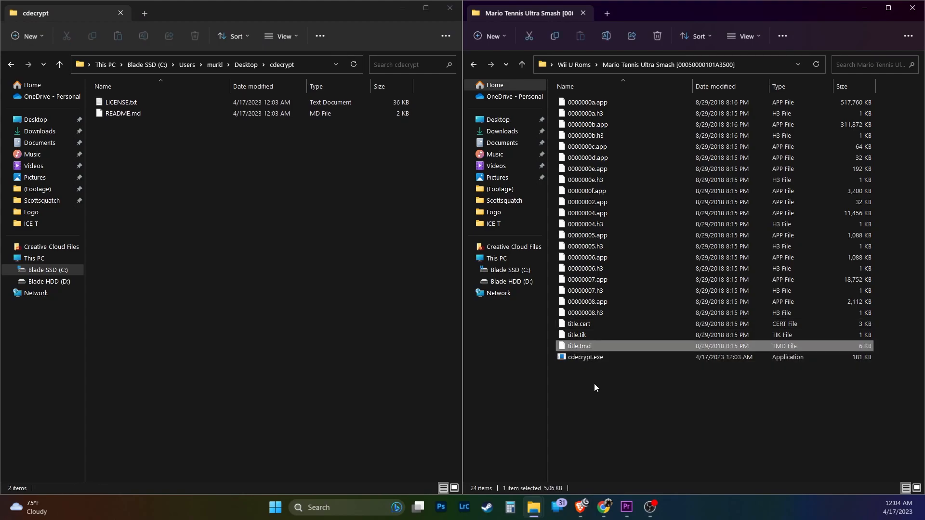
pyautogui.click(585, 357)
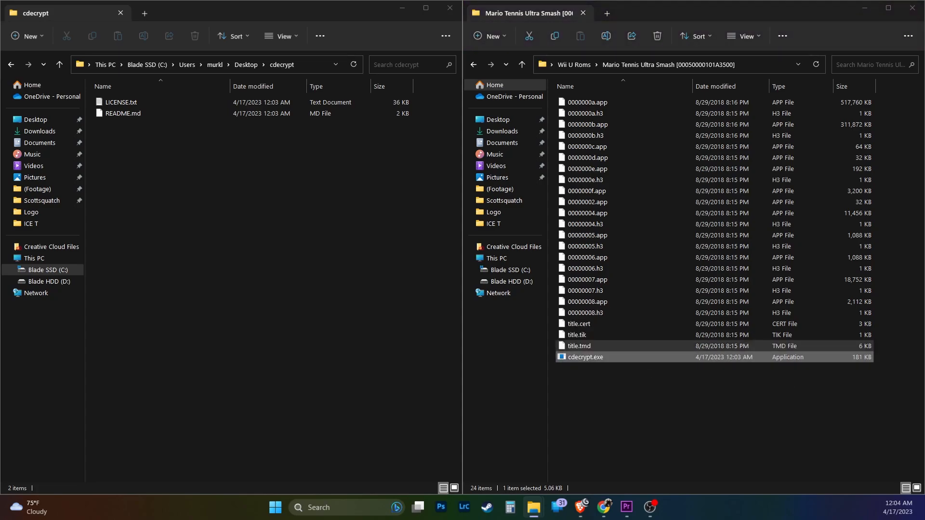
pyautogui.doubleClick(585, 357)
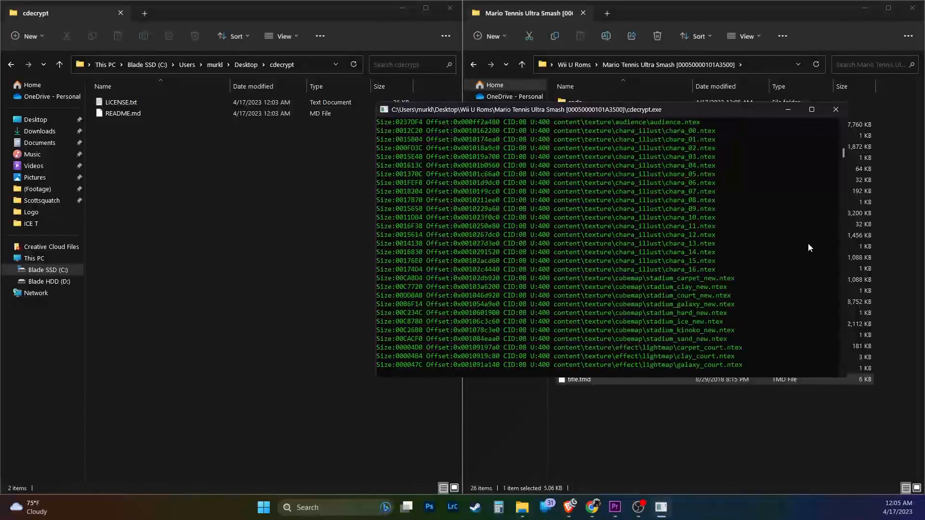
pyautogui.click(834, 109)
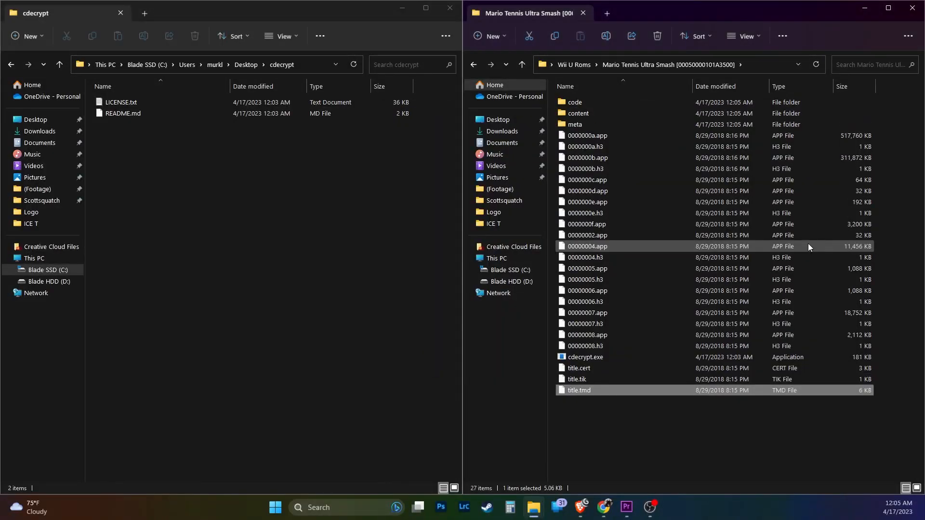
# Step: Delete the encrypted files and cdecrypt.exe, leaving code, content and meta, then enter code
pyautogui.press('ctrl+a')
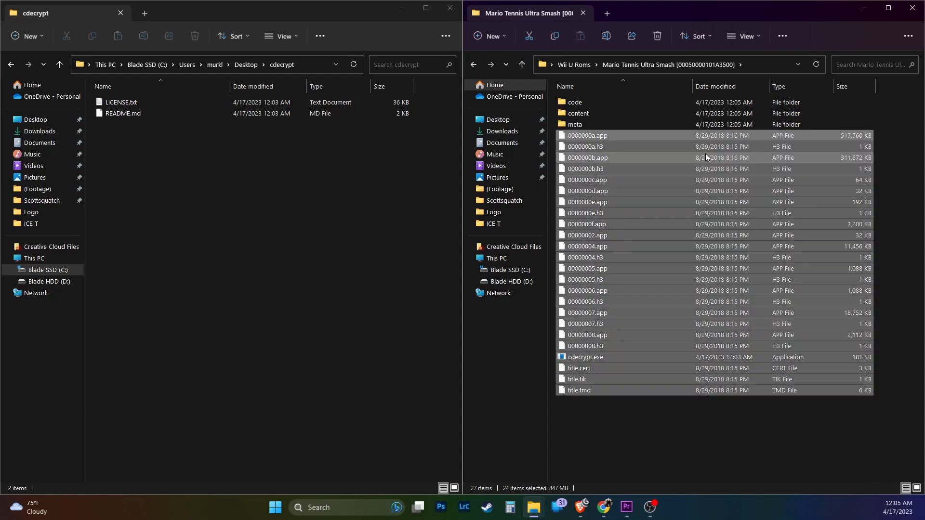
pyautogui.click(656, 36)
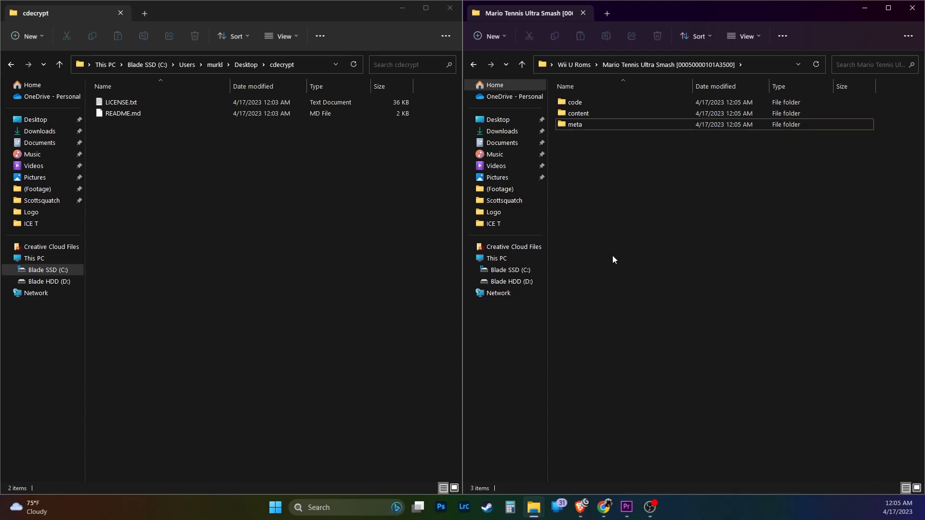
pyautogui.doubleClick(574, 102)
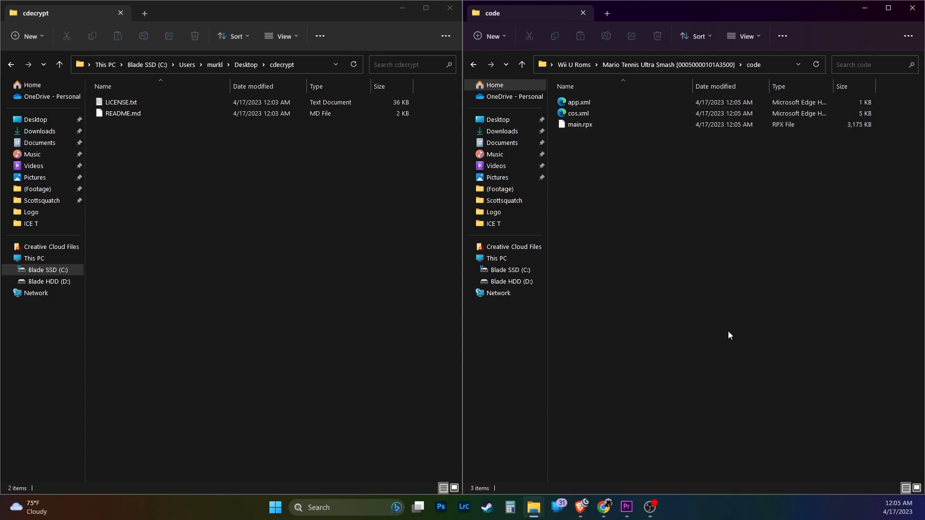